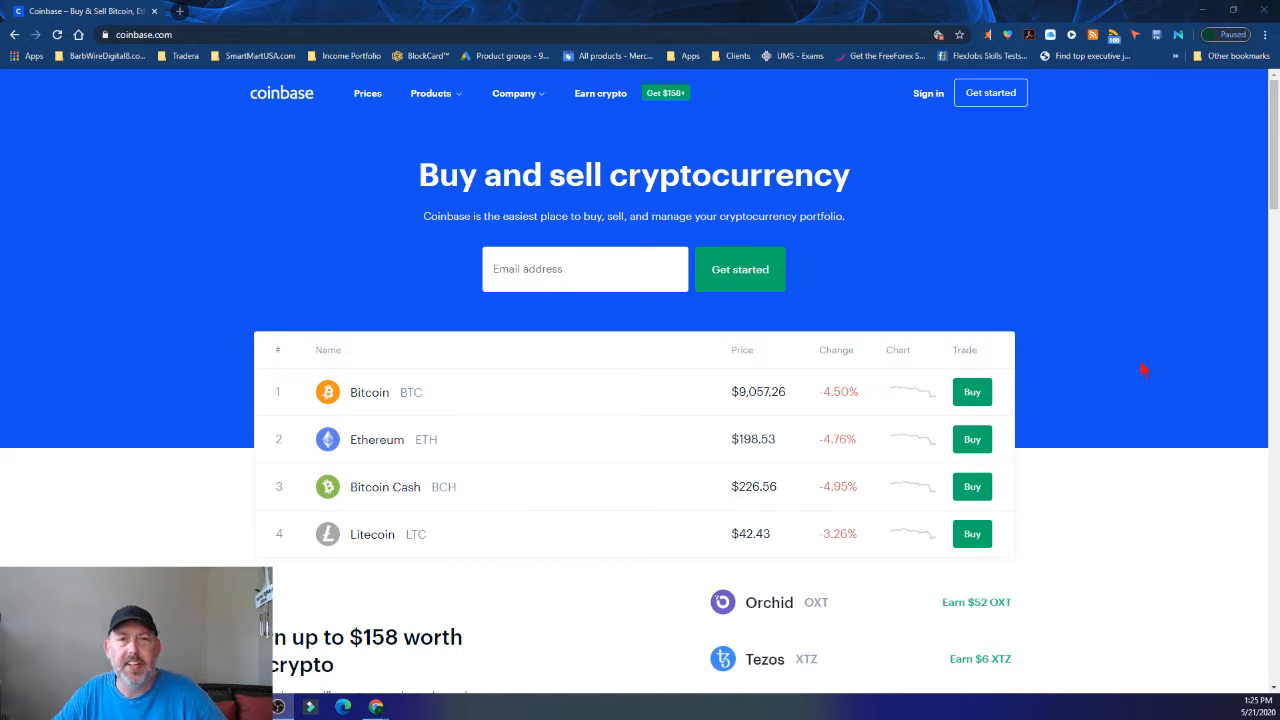
pyautogui.moveTo(1145, 377)
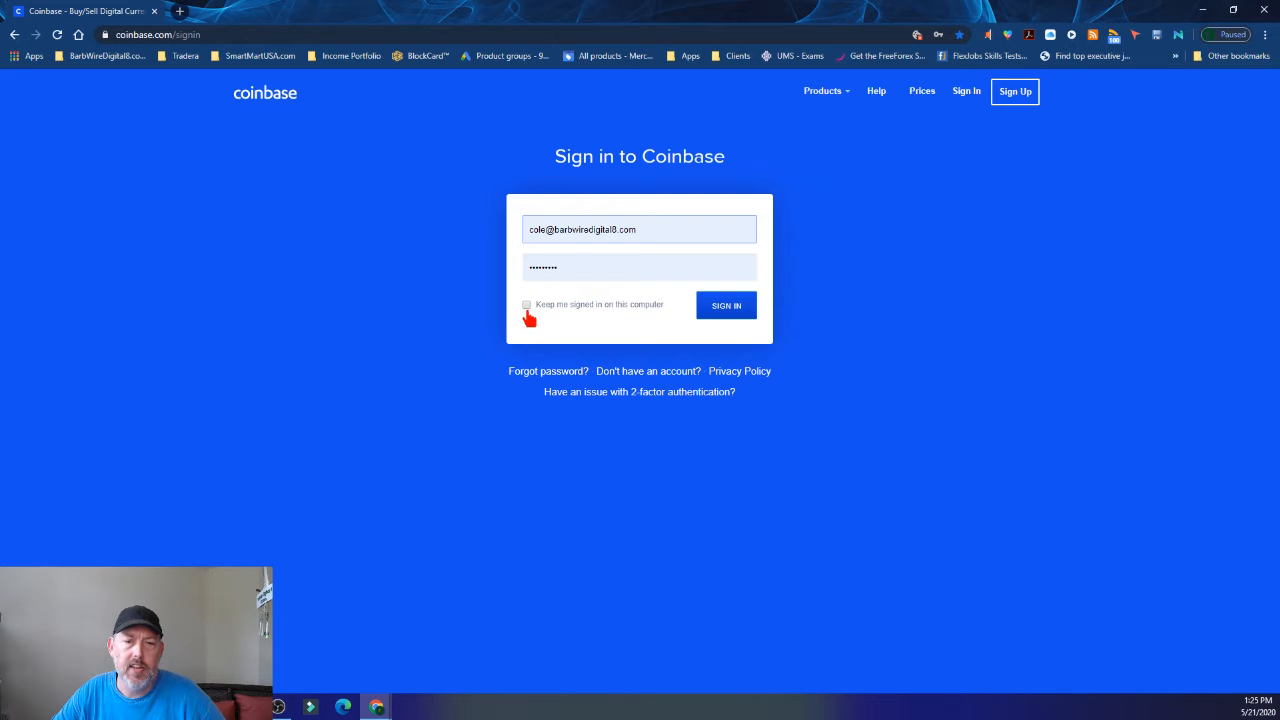
# Sign in to Coinbase with 'Keep me signed in on this computer' ticked
pyautogui.click(527, 304)
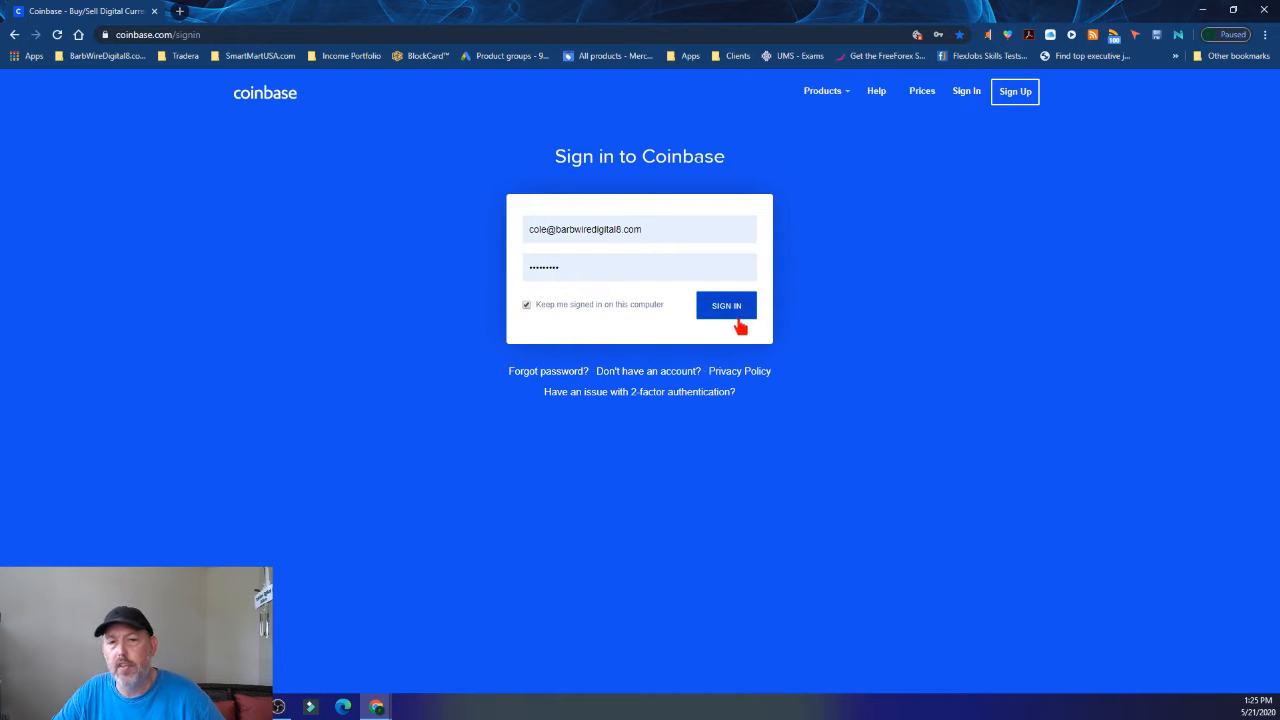
pyautogui.click(725, 305)
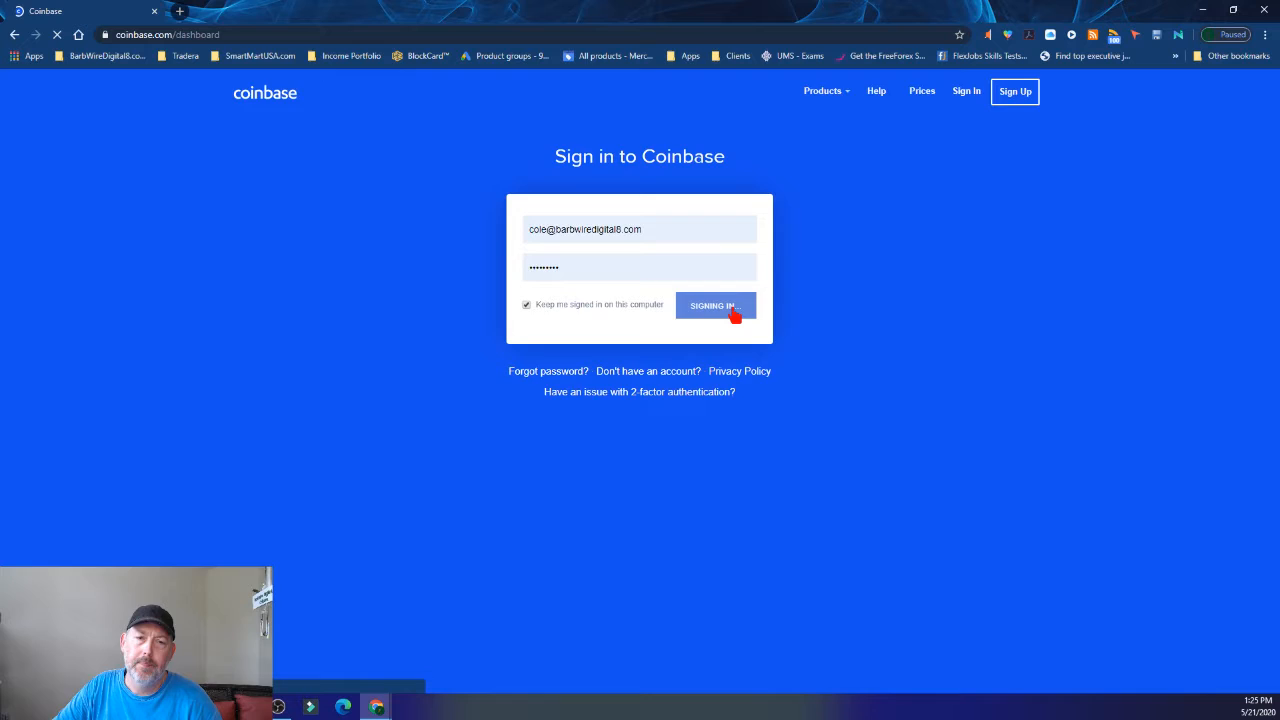
# Let the dashboard load, showing the portfolio balance, one-month chart and watchlist
pyautogui.click(714, 305)
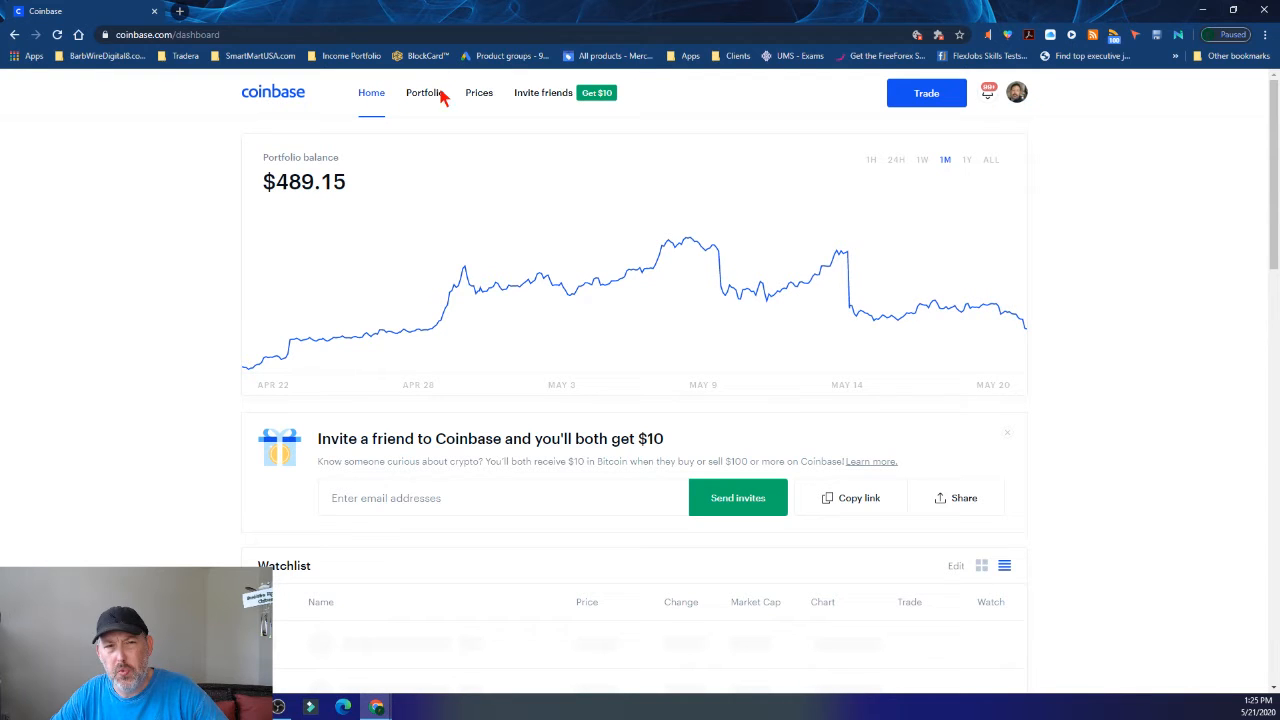
pyautogui.moveTo(1010, 110)
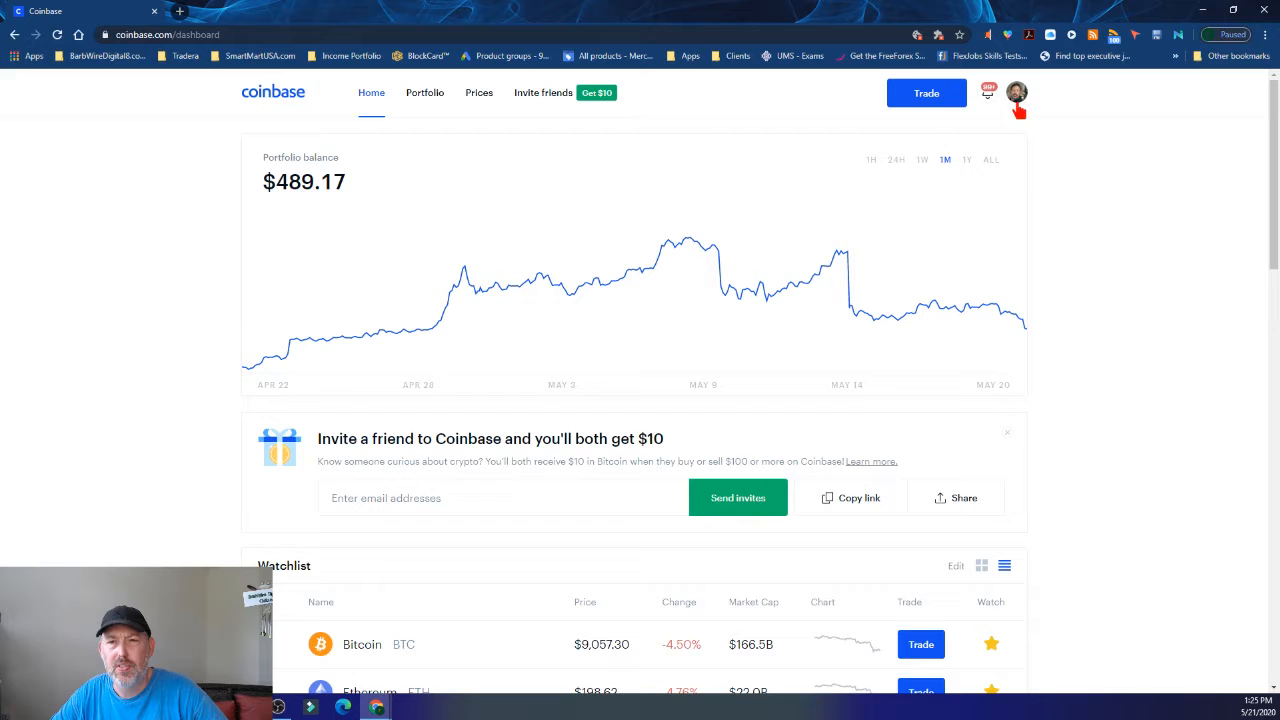
# Open Settings from the profile avatar menu to reach the Profile page
pyautogui.click(1017, 93)
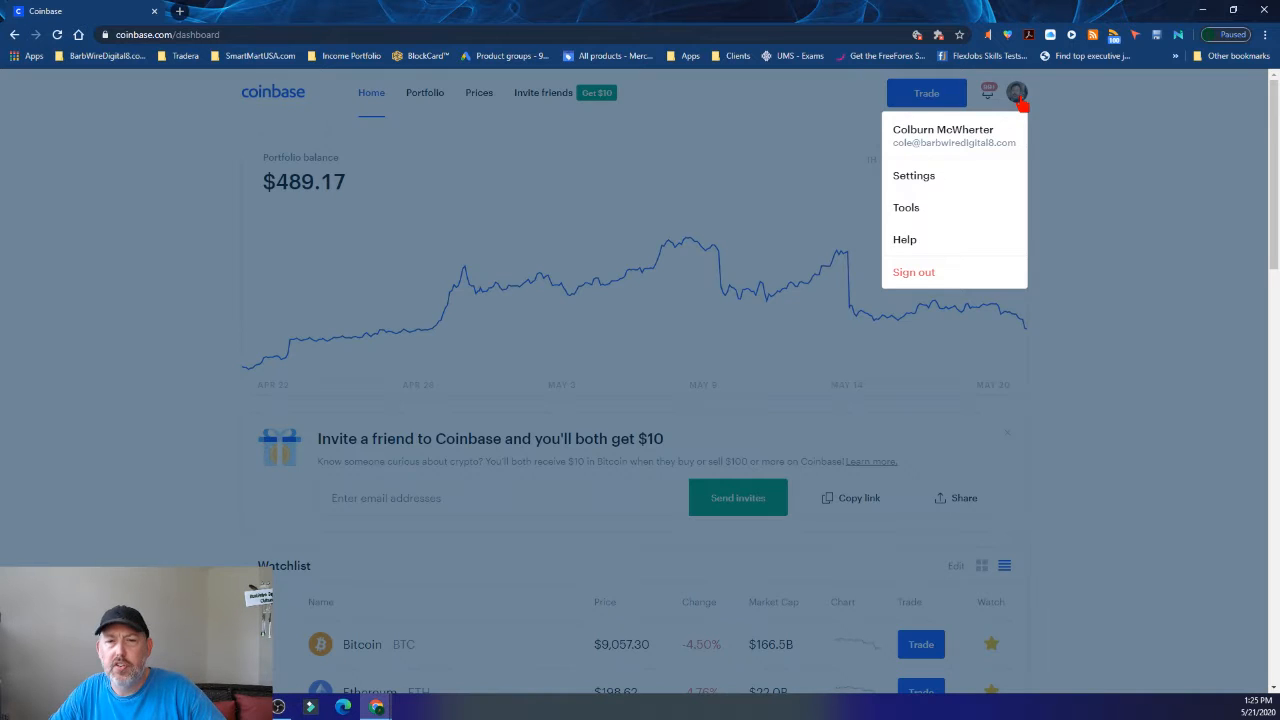
pyautogui.click(913, 175)
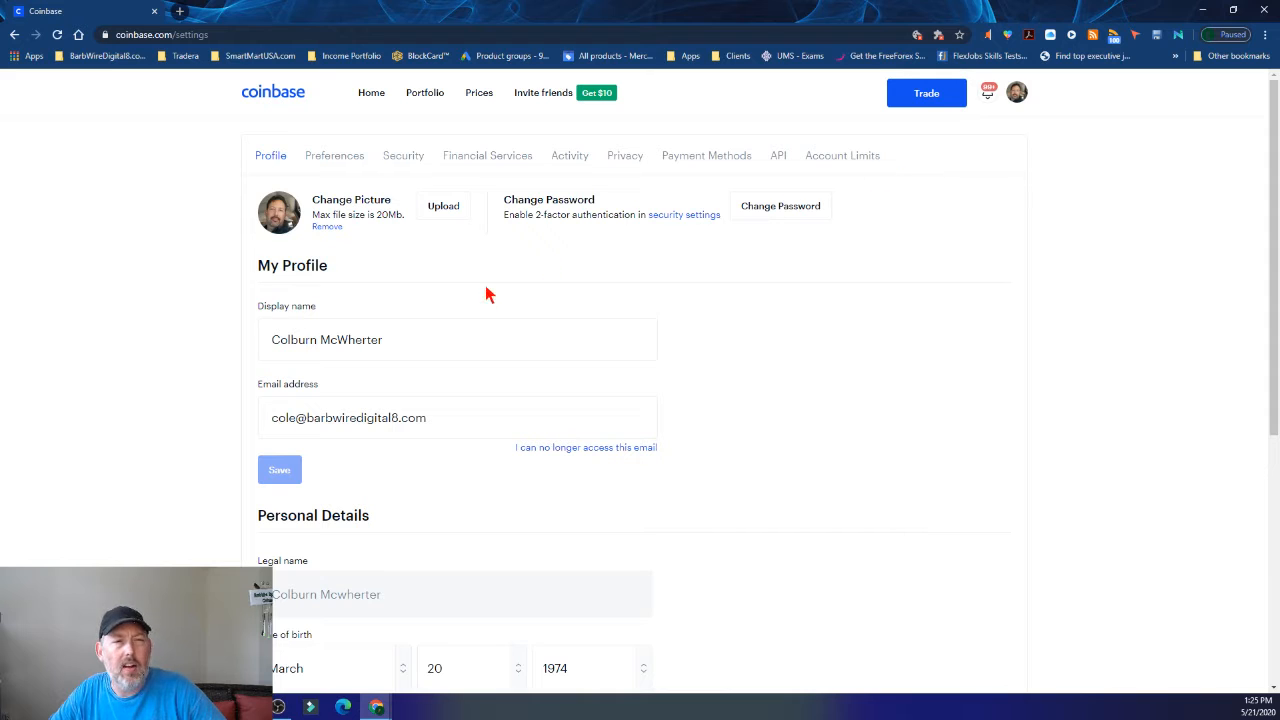
pyautogui.moveTo(730, 160)
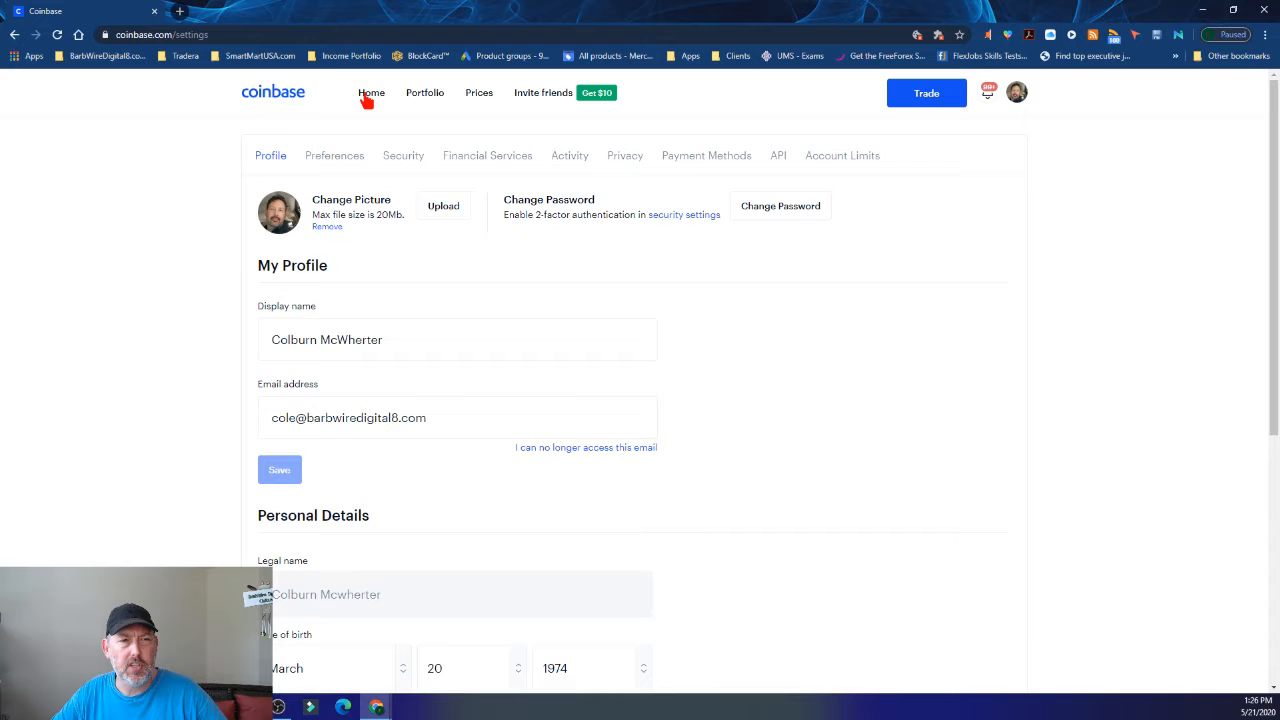
# Return Home and set up a $100 Bitcoin buy in Trade, then request the preview
pyautogui.click(371, 92)
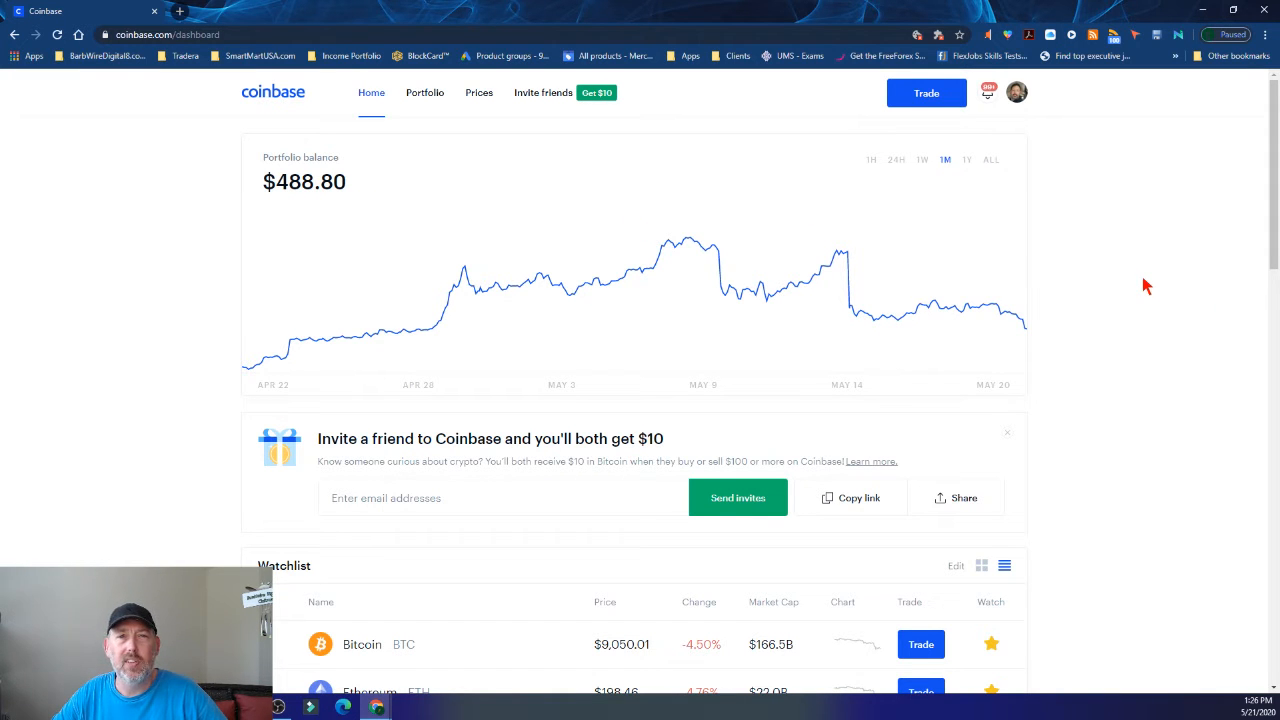
pyautogui.moveTo(1100, 211)
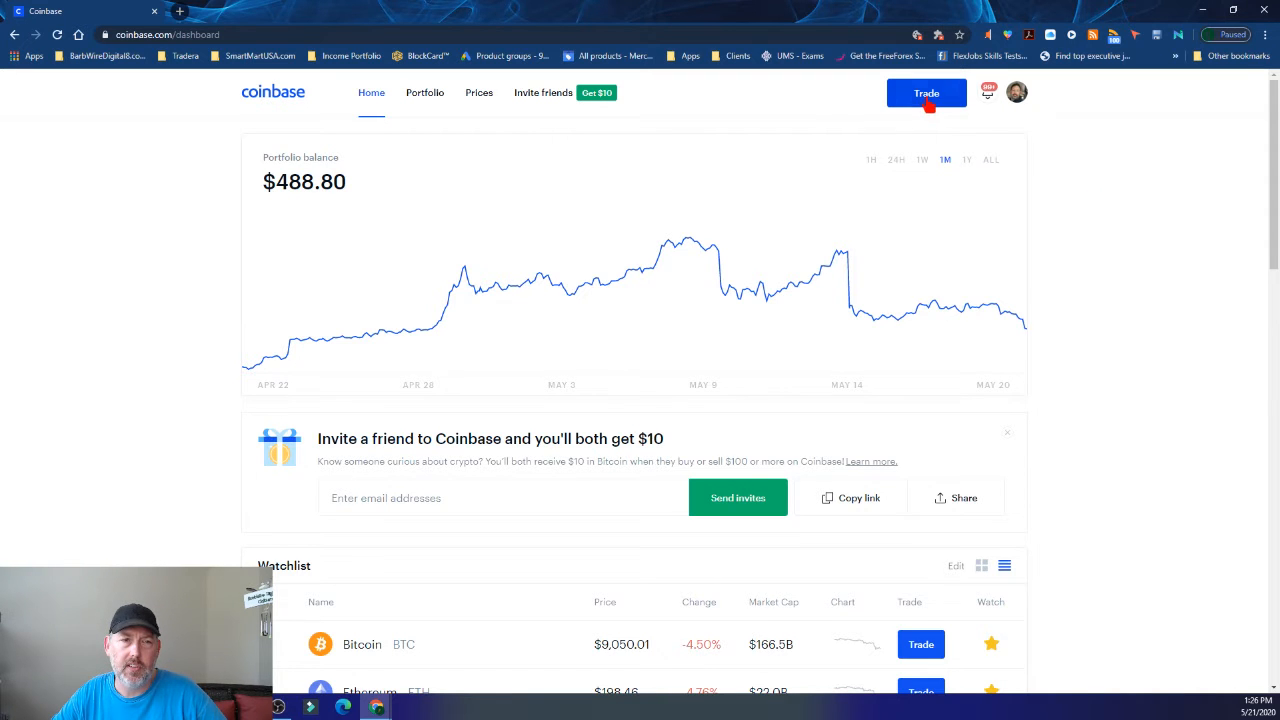
pyautogui.click(926, 92)
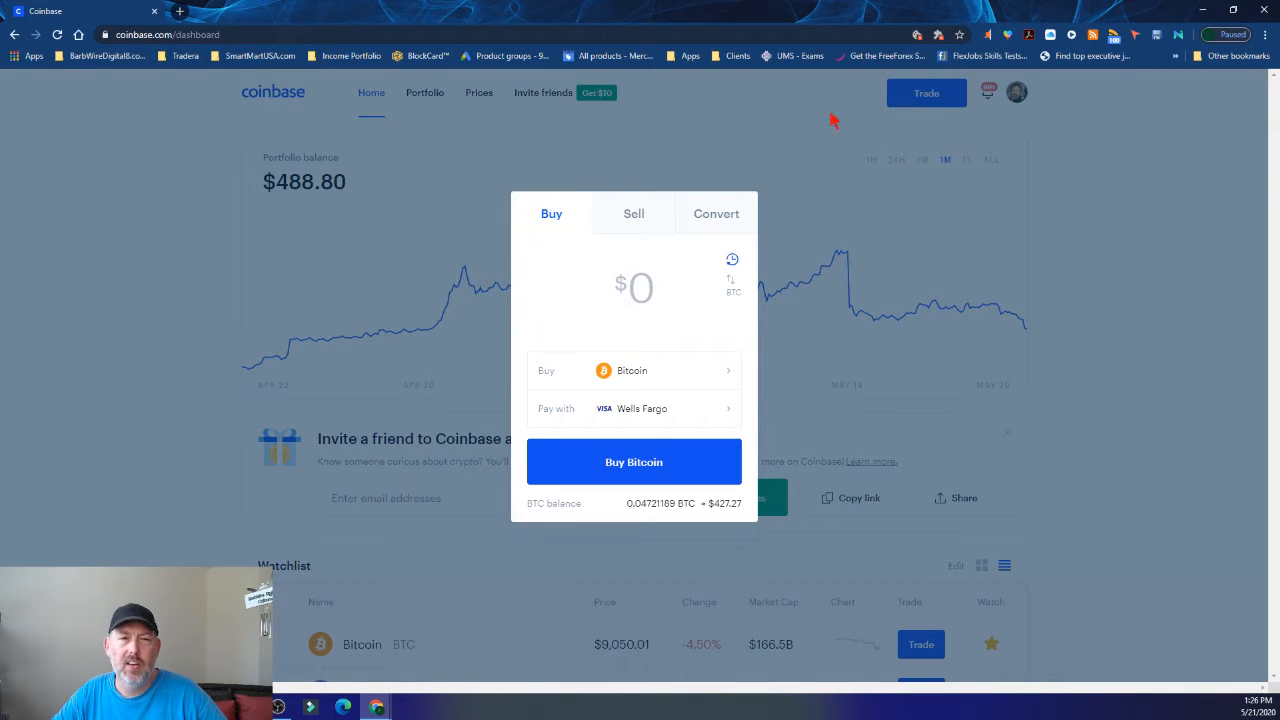
pyautogui.write('1')
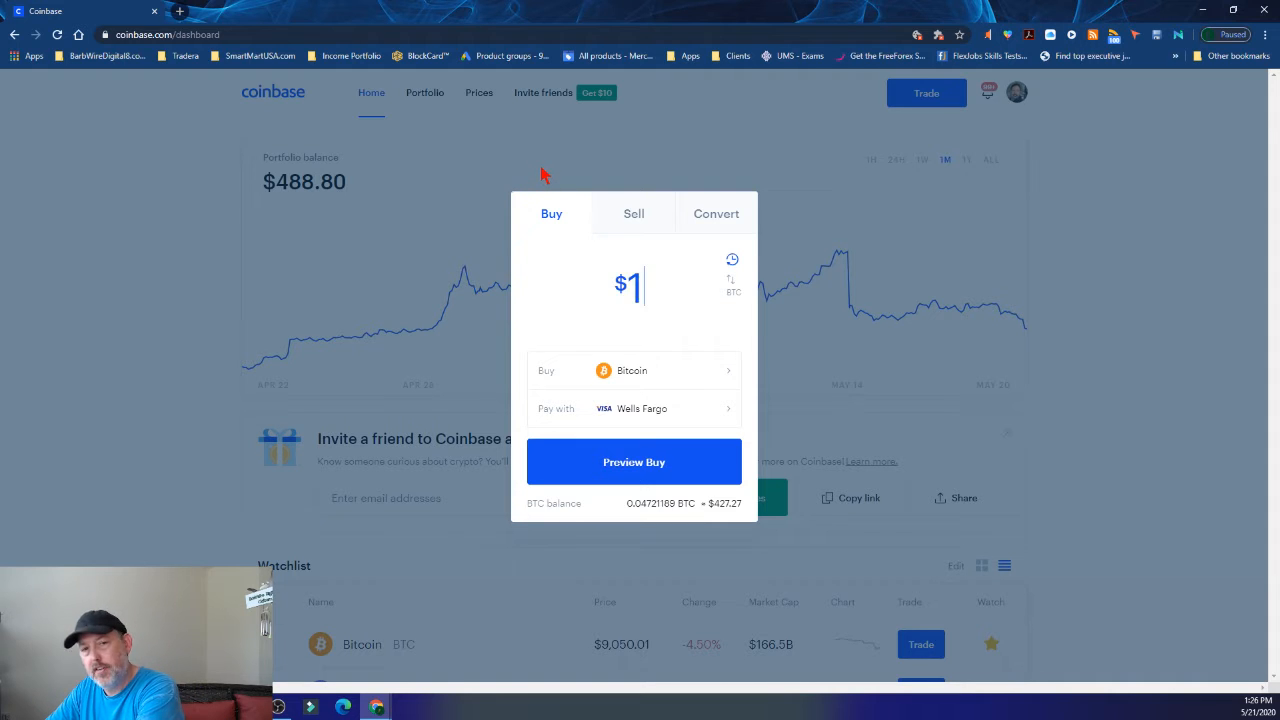
pyautogui.write('00')
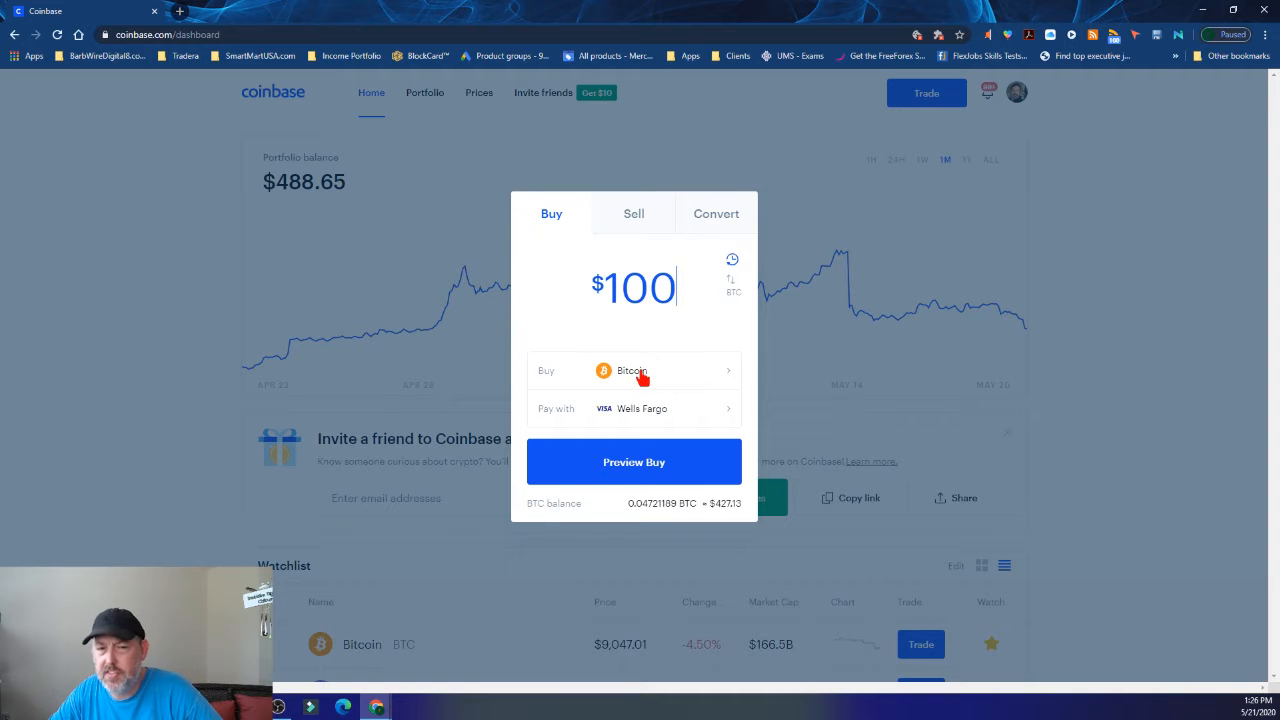
pyautogui.click(633, 370)
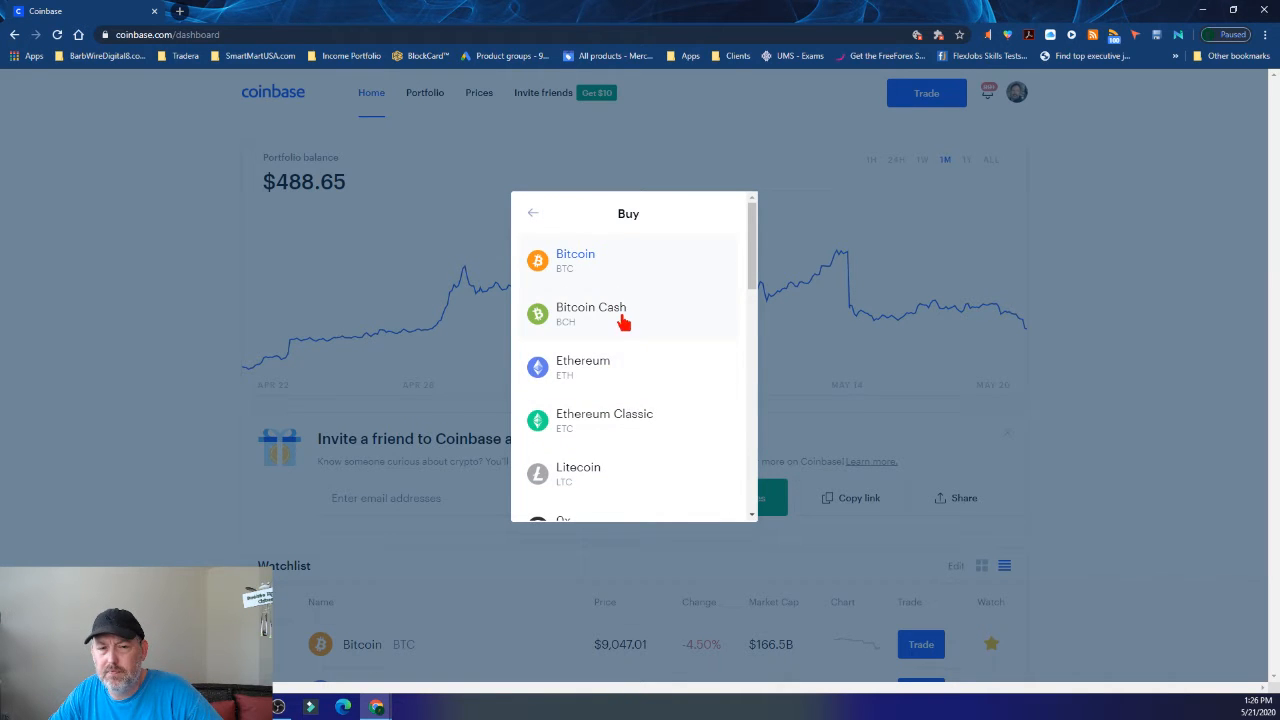
pyautogui.click(575, 260)
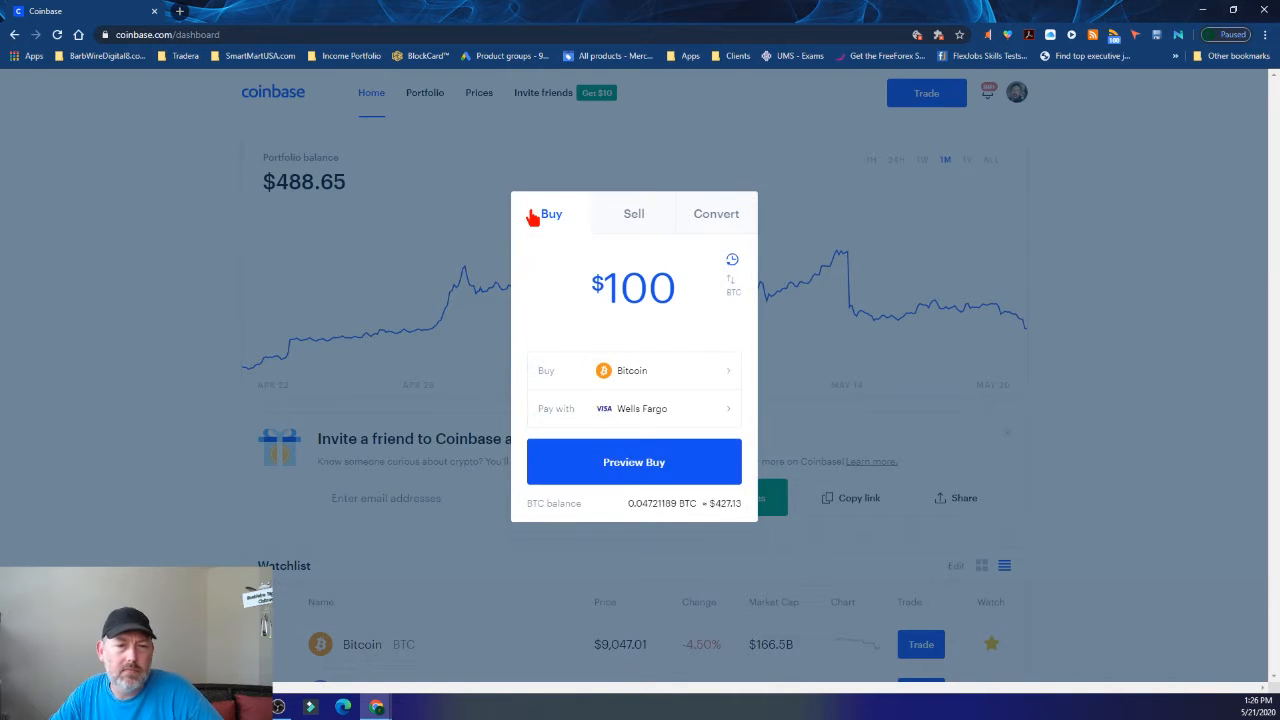
pyautogui.click(633, 461)
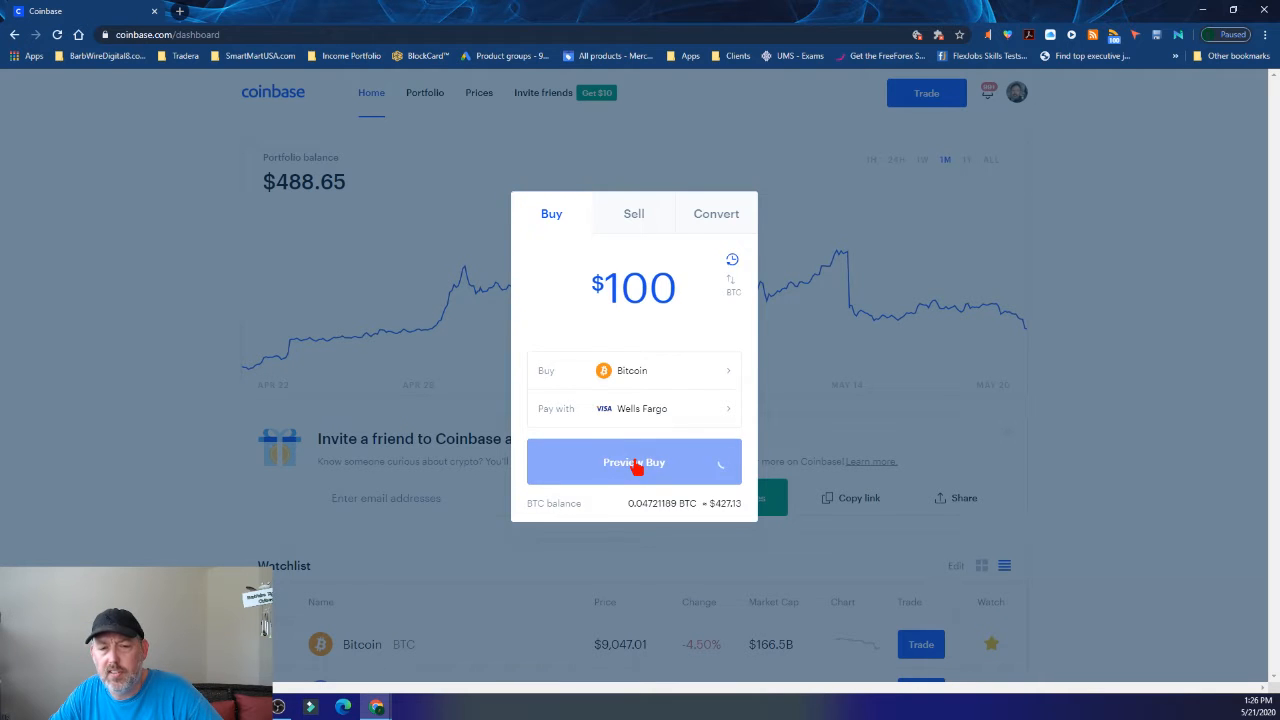
# Review the order preview: 0.01057660 BTC, $96.16 plus $3.84 fee, $100.00 total
pyautogui.click(634, 462)
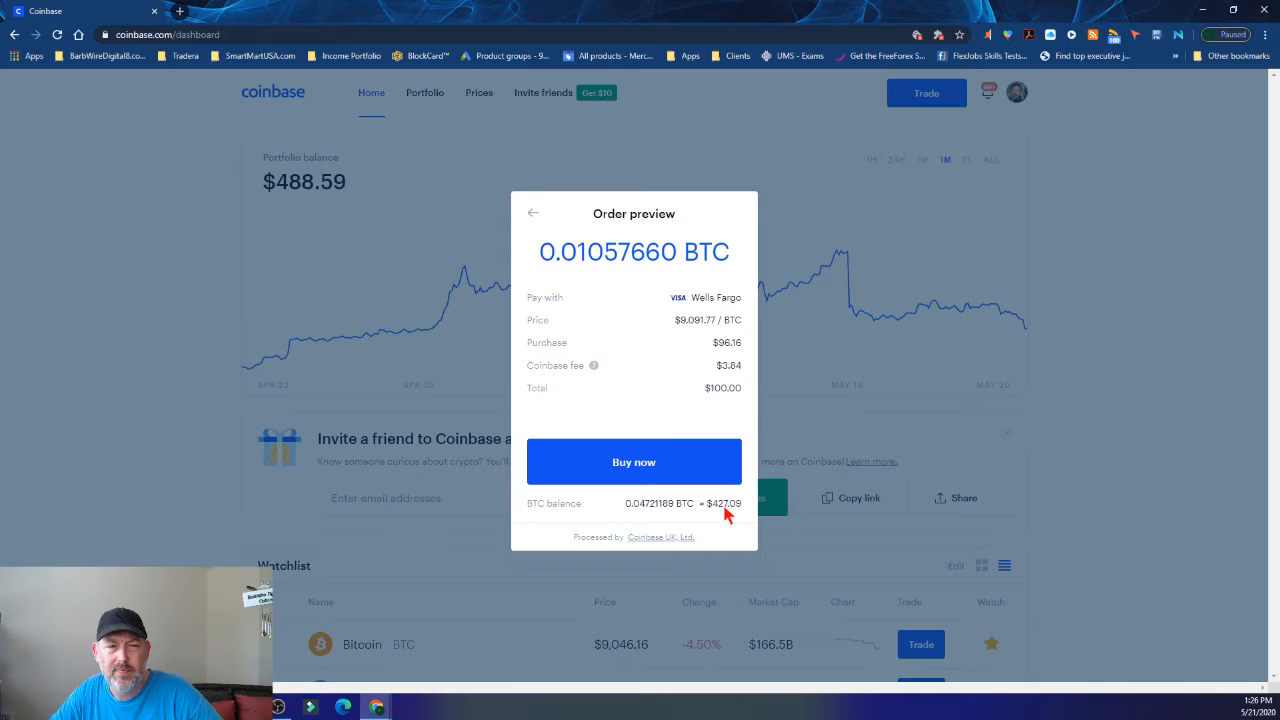
pyautogui.moveTo(700, 325)
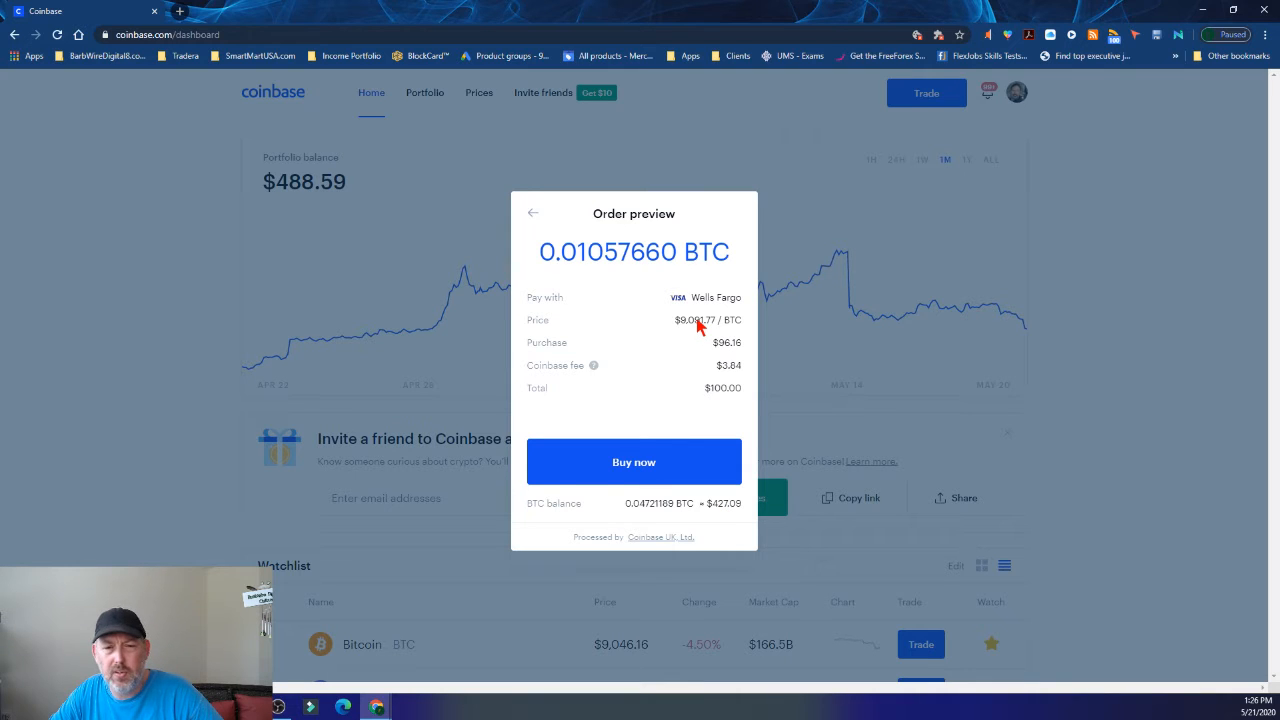
pyautogui.moveTo(740, 377)
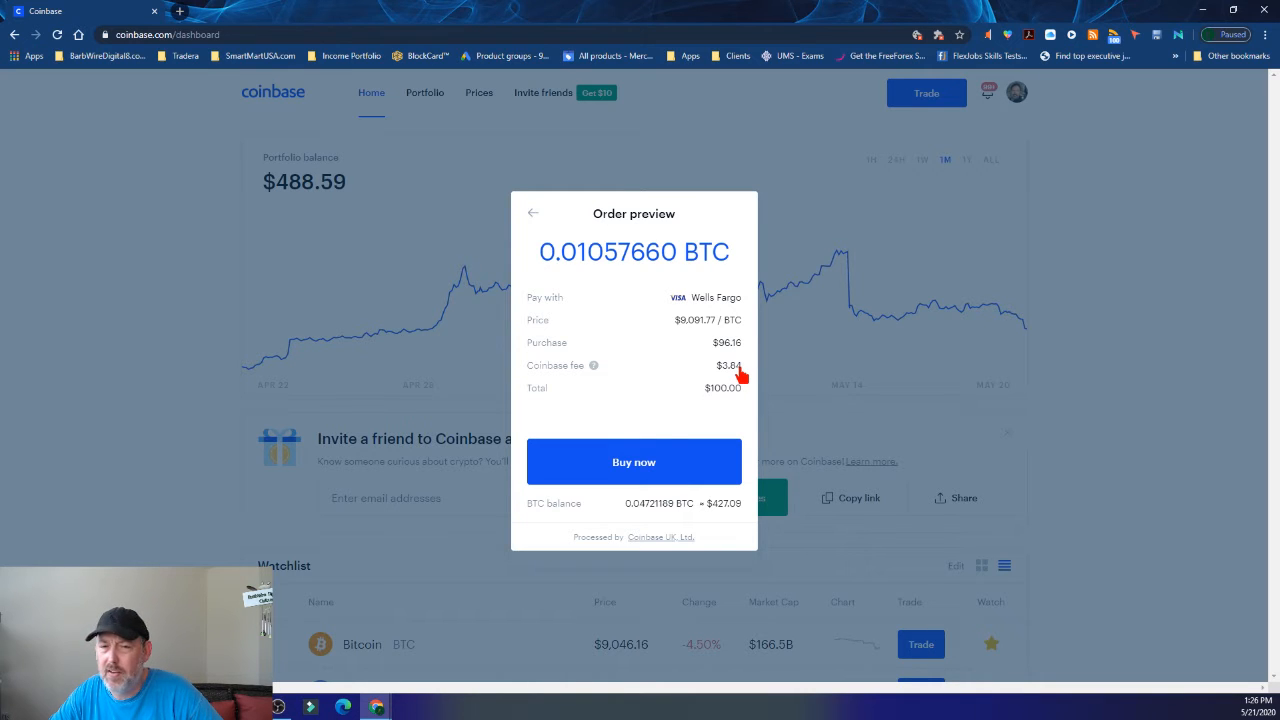
pyautogui.moveTo(734, 399)
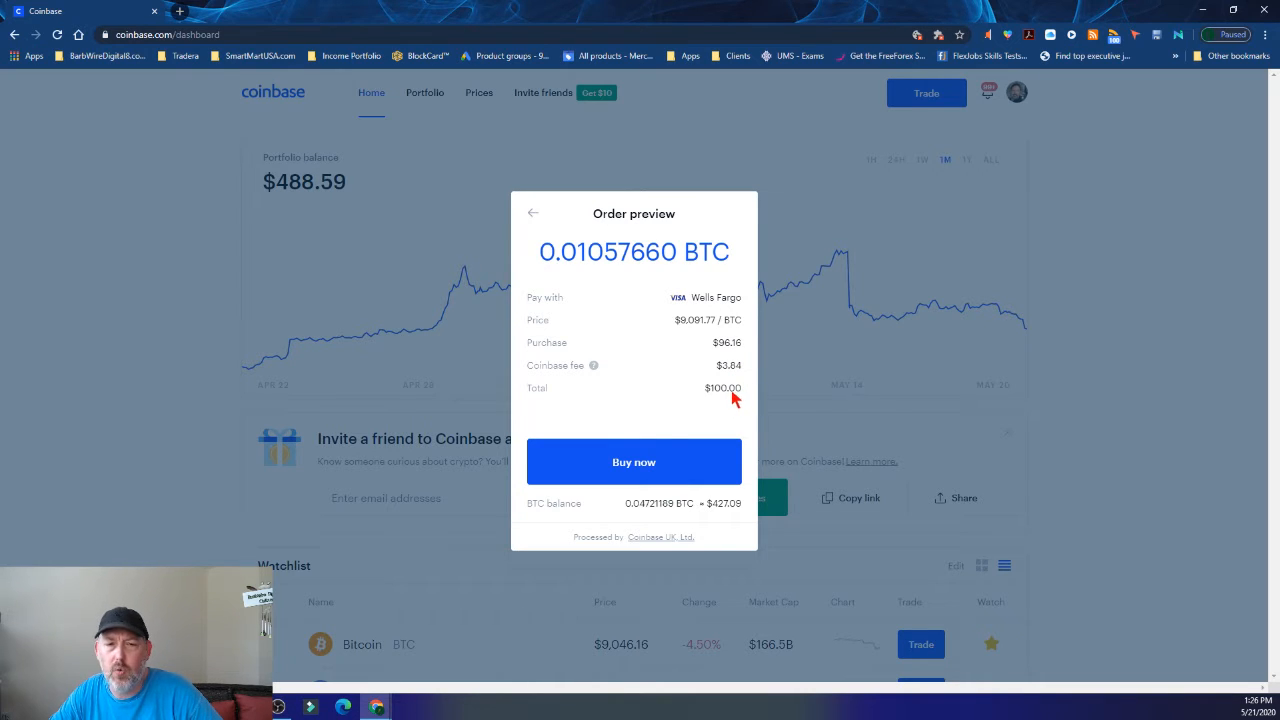
pyautogui.moveTo(596, 368)
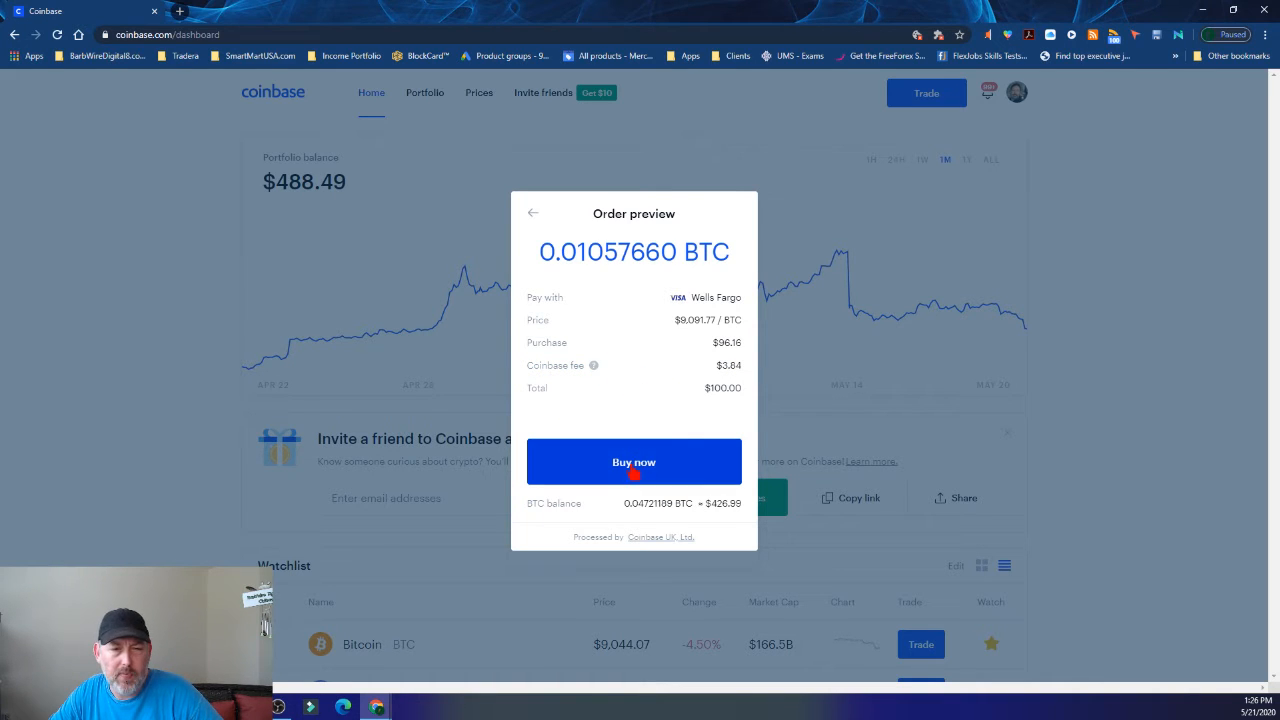
# Confirm Buy now to purchase 0.01057660 BTC for $100
pyautogui.click(634, 462)
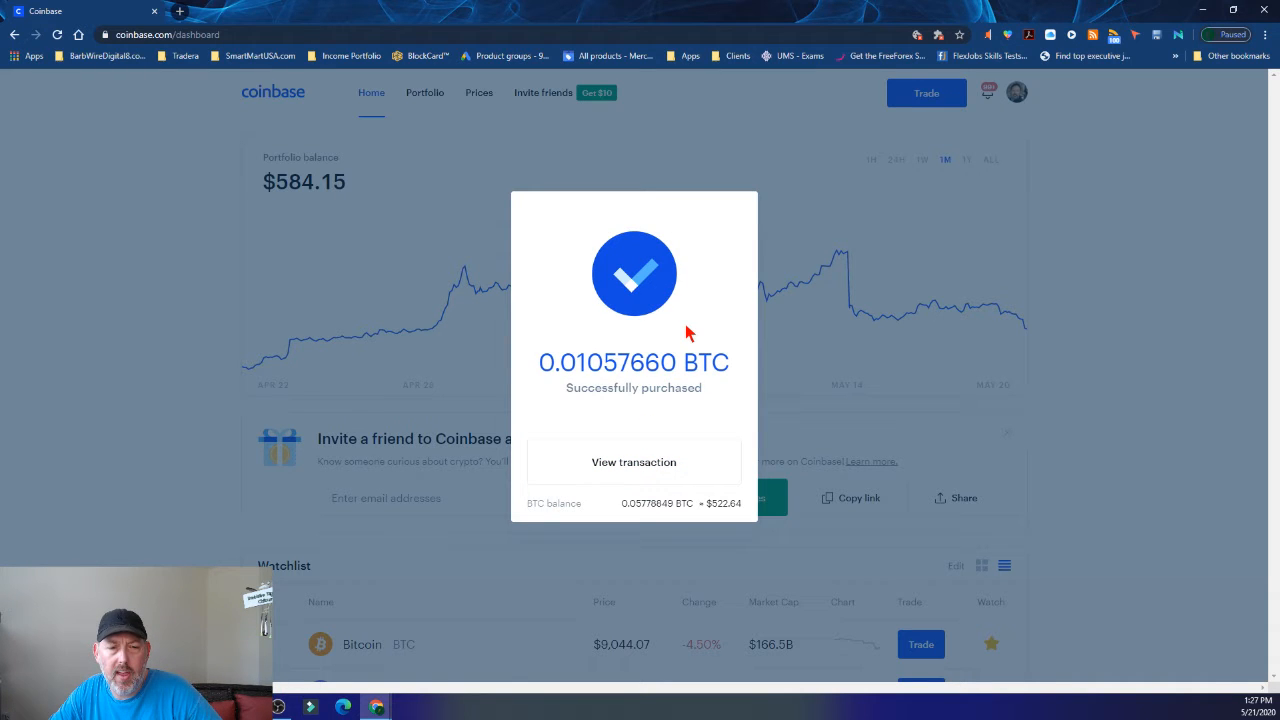
pyautogui.moveTo(643, 387)
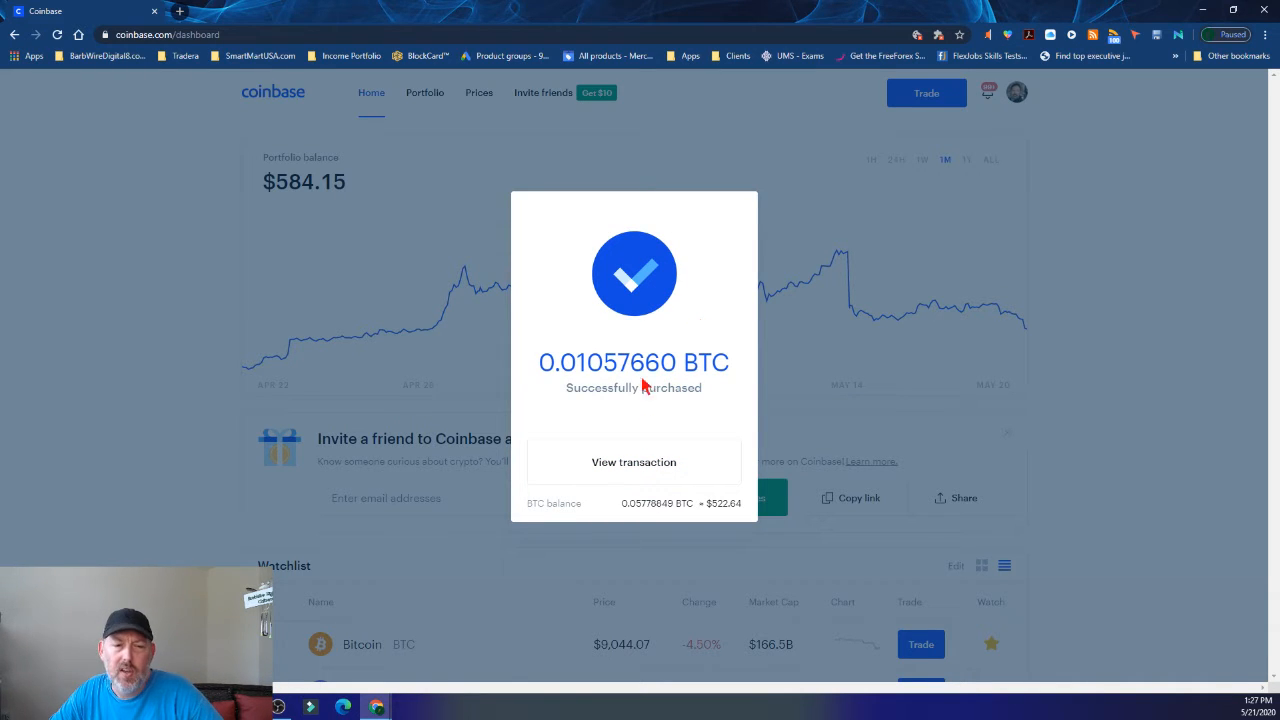
# View the transaction to show the May 21 +0.0105 BTC purchase in wallet history
pyautogui.click(633, 462)
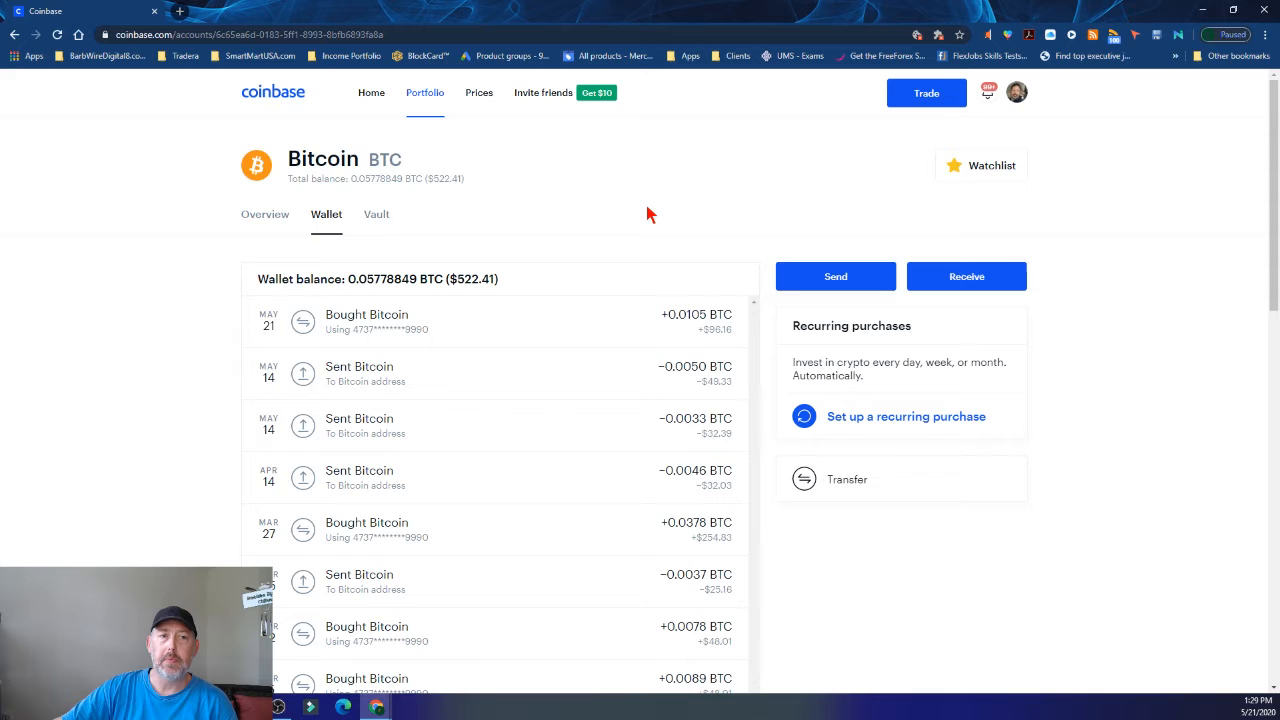
pyautogui.moveTo(687, 237)
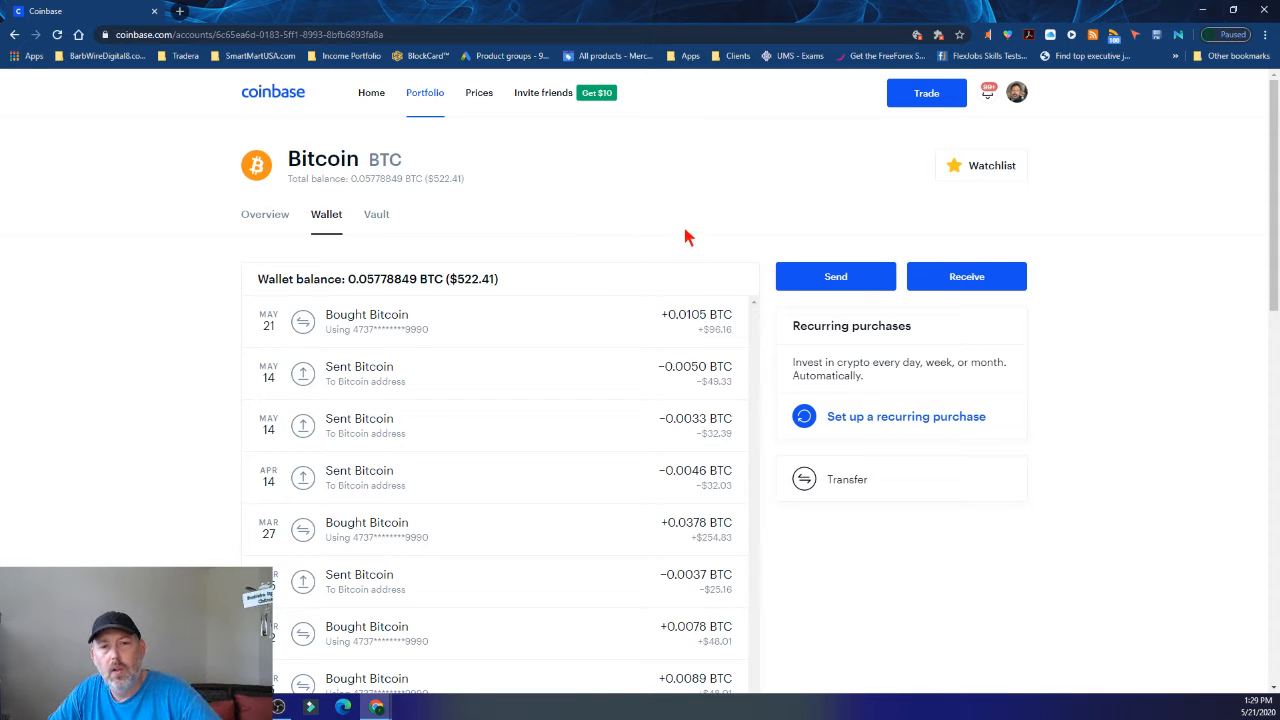
pyautogui.moveTo(607, 218)
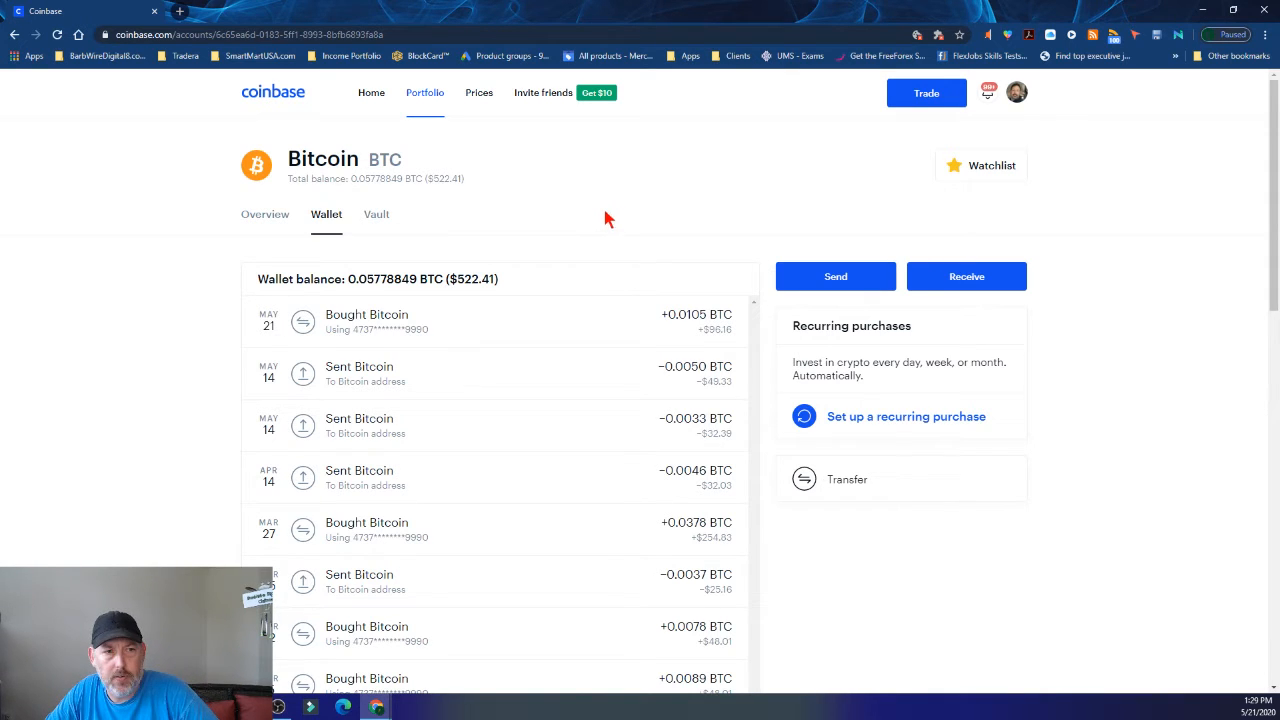
# Open Bitcoin from the Home watchlist to see its $9,034.21 price page
pyautogui.click(371, 92)
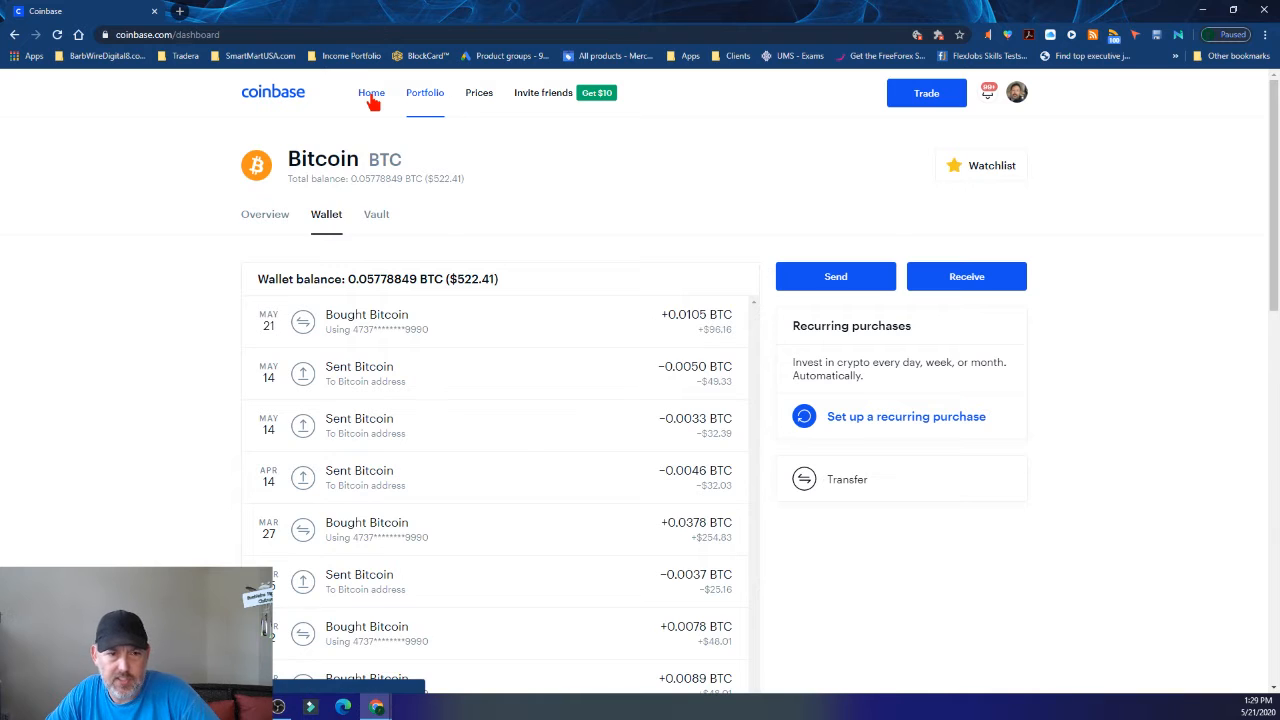
pyautogui.click(371, 92)
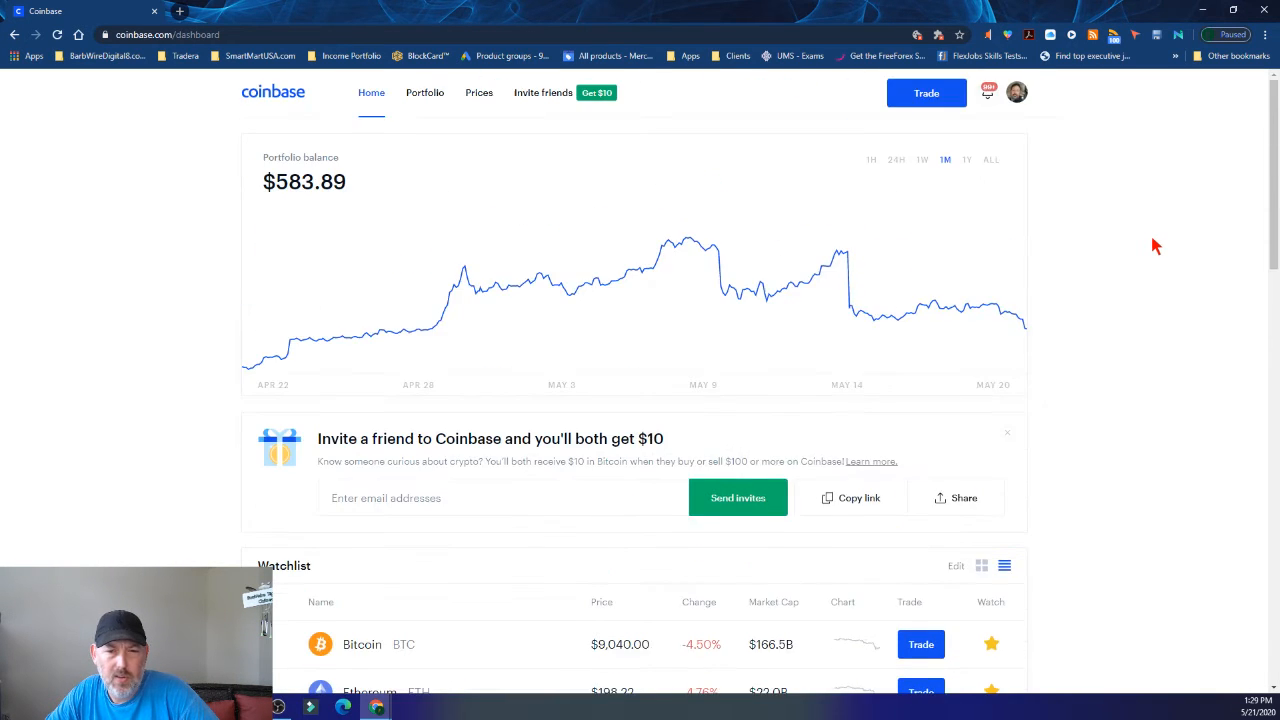
pyautogui.scroll(-3)
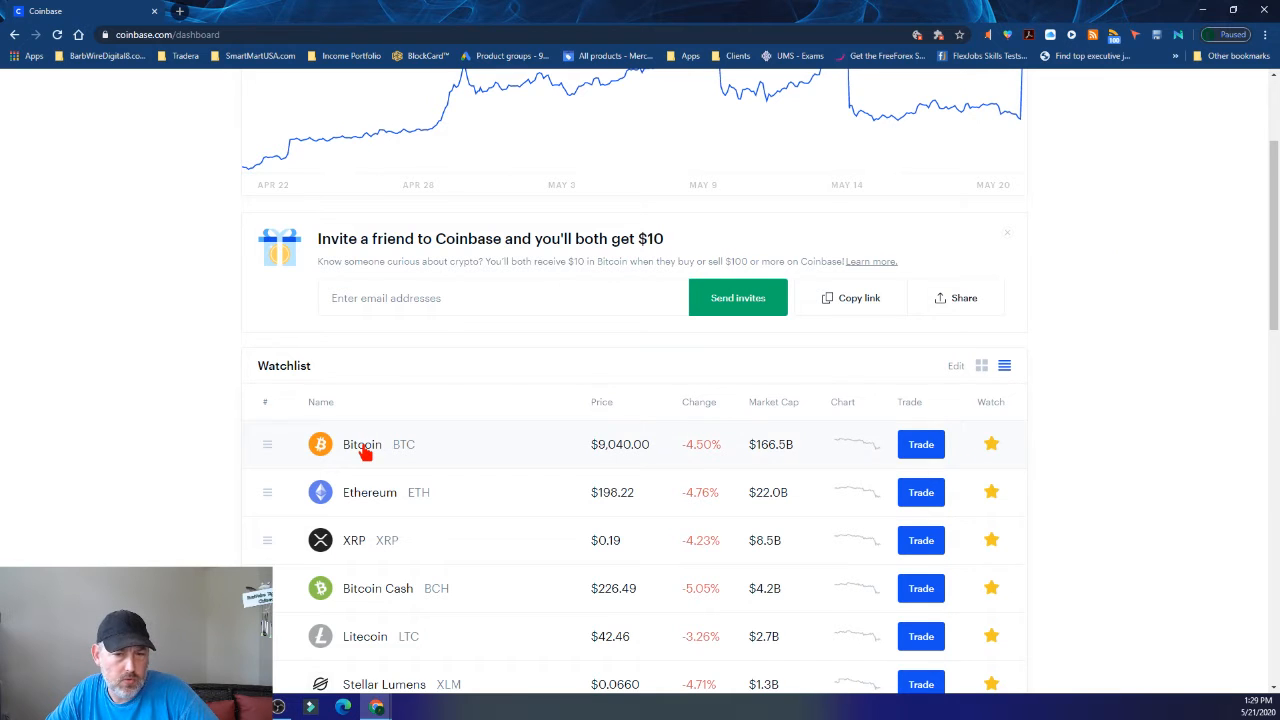
pyautogui.click(361, 444)
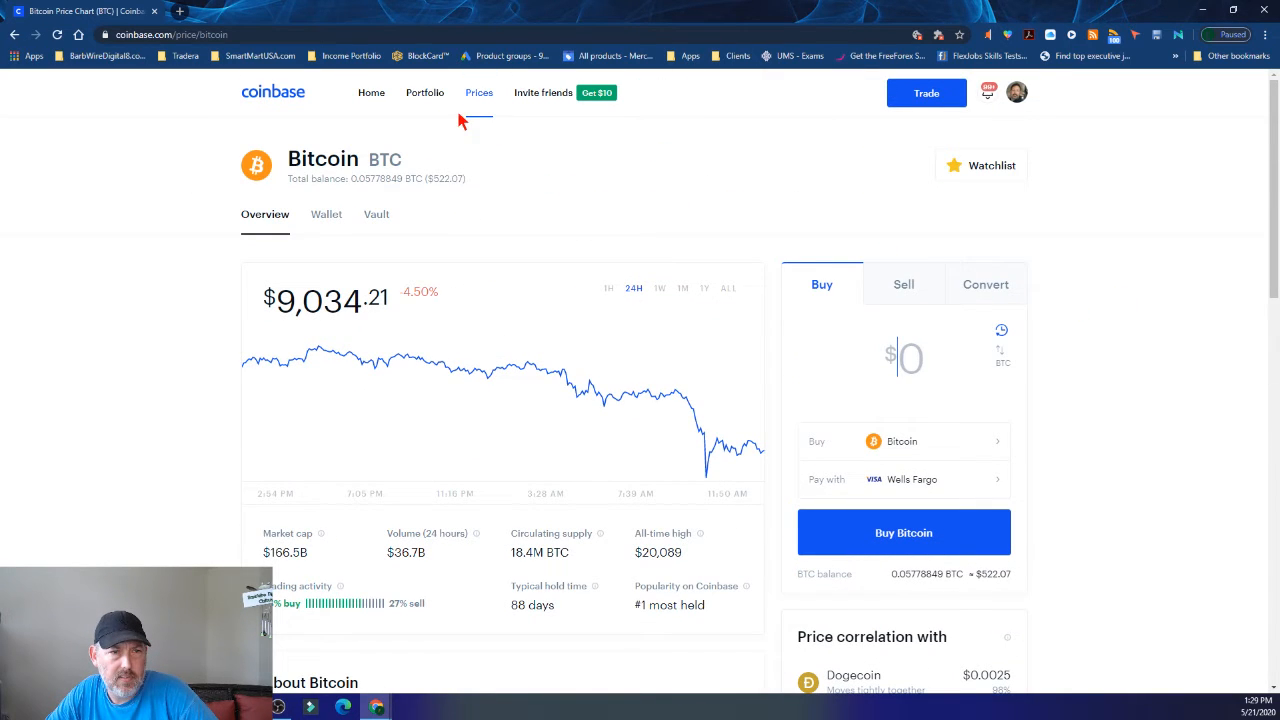
# Review the portfolio page with the Bitcoin purchase, then start a new browser tab
pyautogui.click(424, 92)
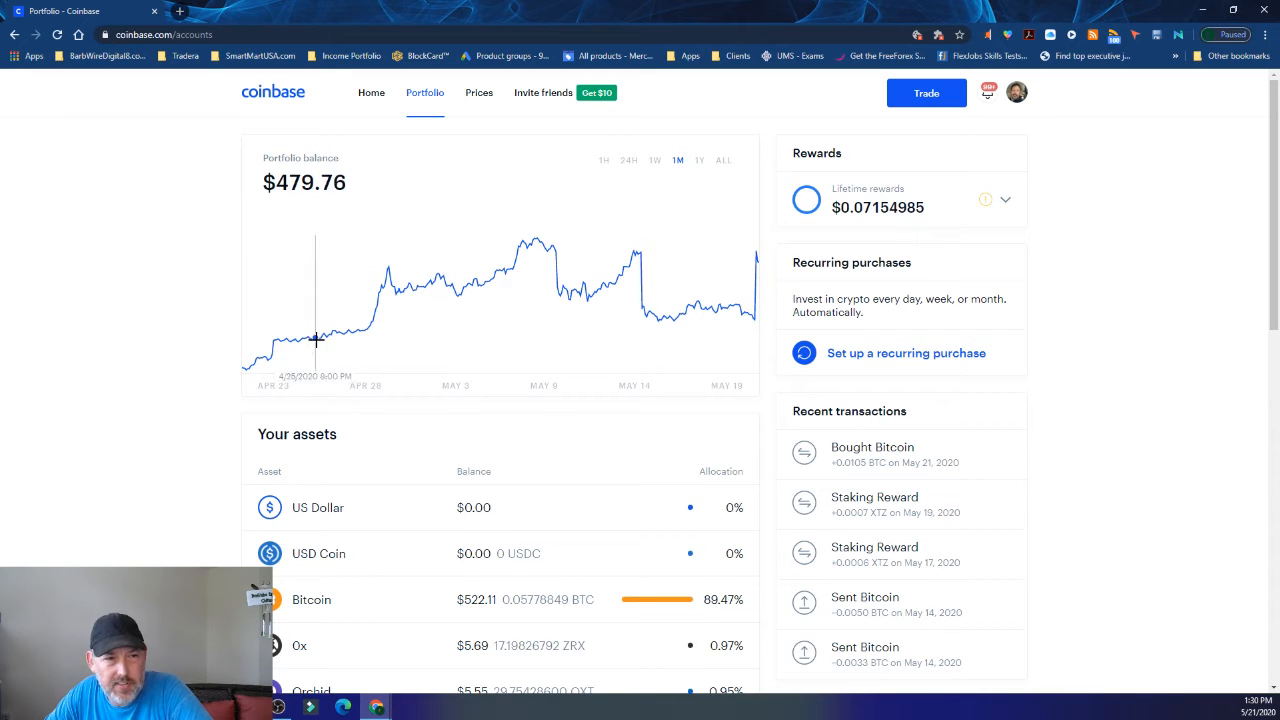
pyautogui.moveTo(272, 340)
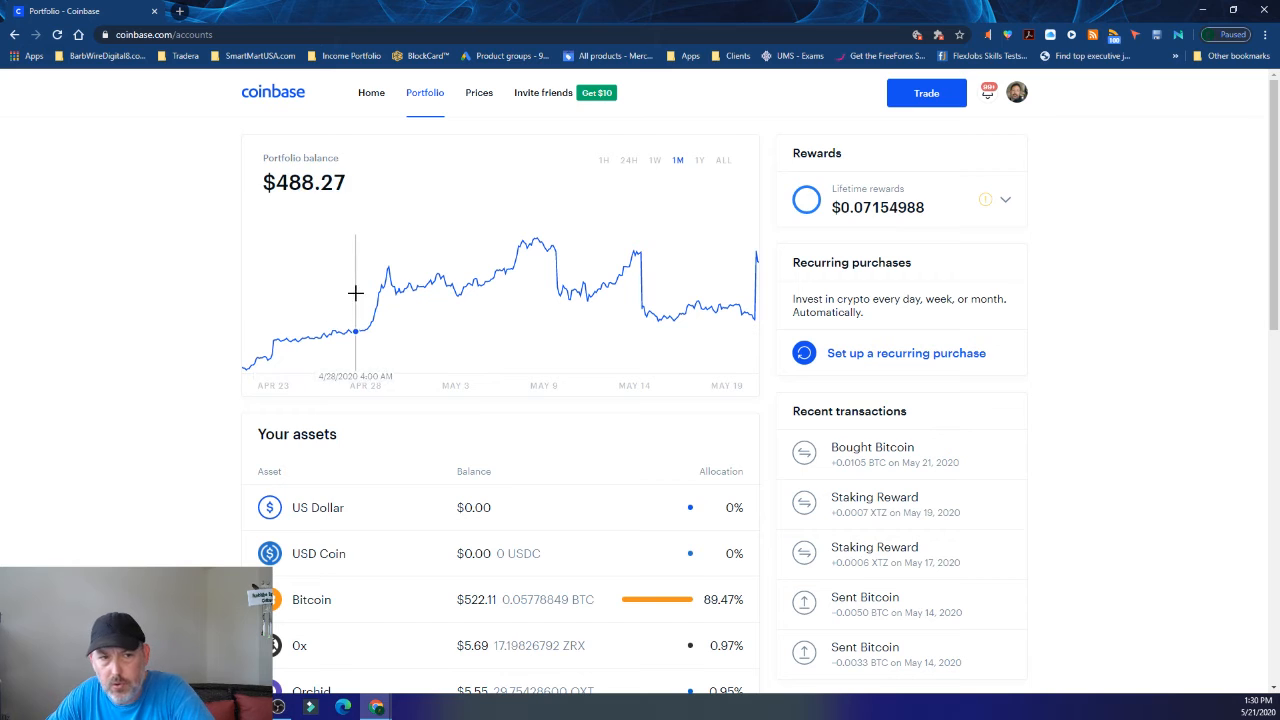
pyautogui.moveTo(245, 340)
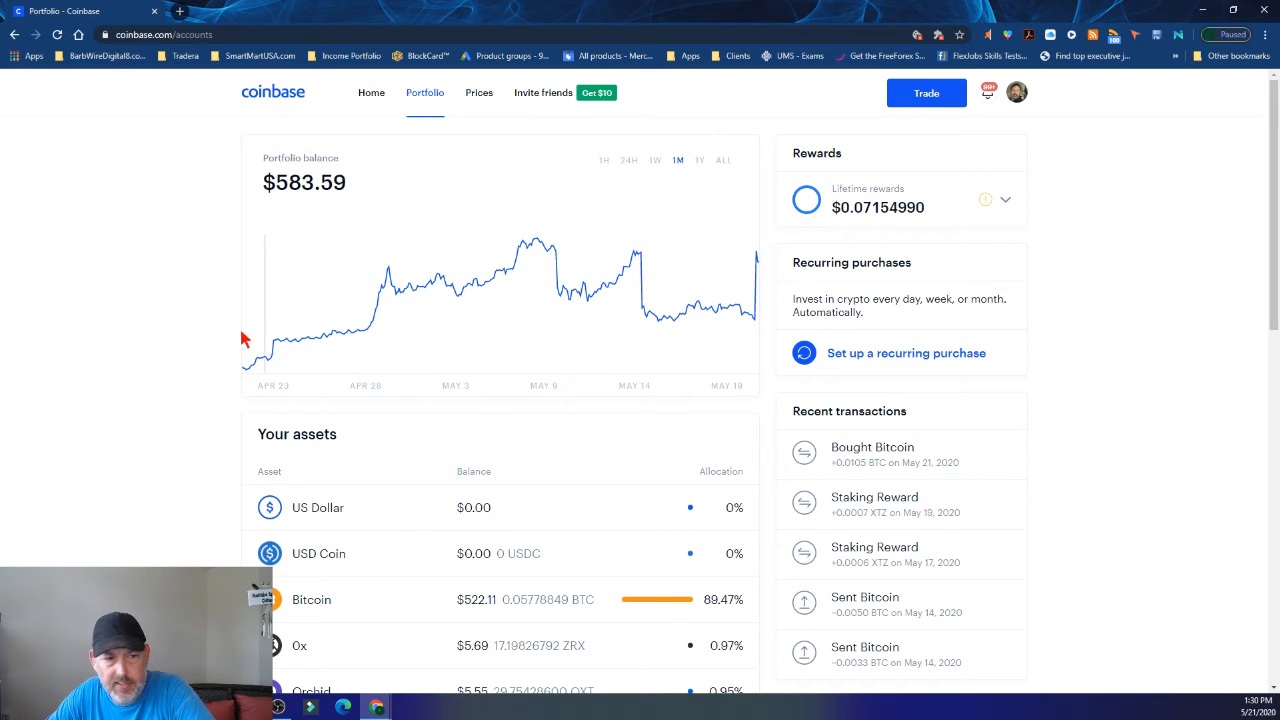
pyautogui.moveTo(244, 370)
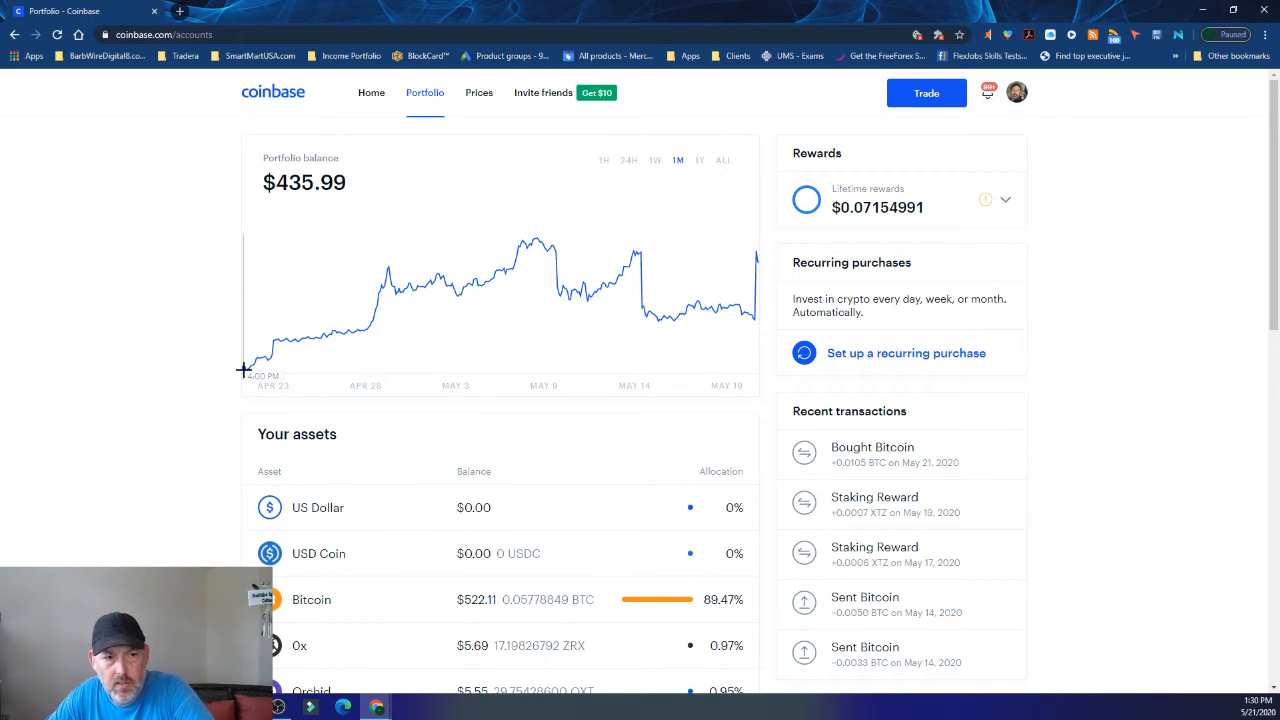
pyautogui.moveTo(354, 315)
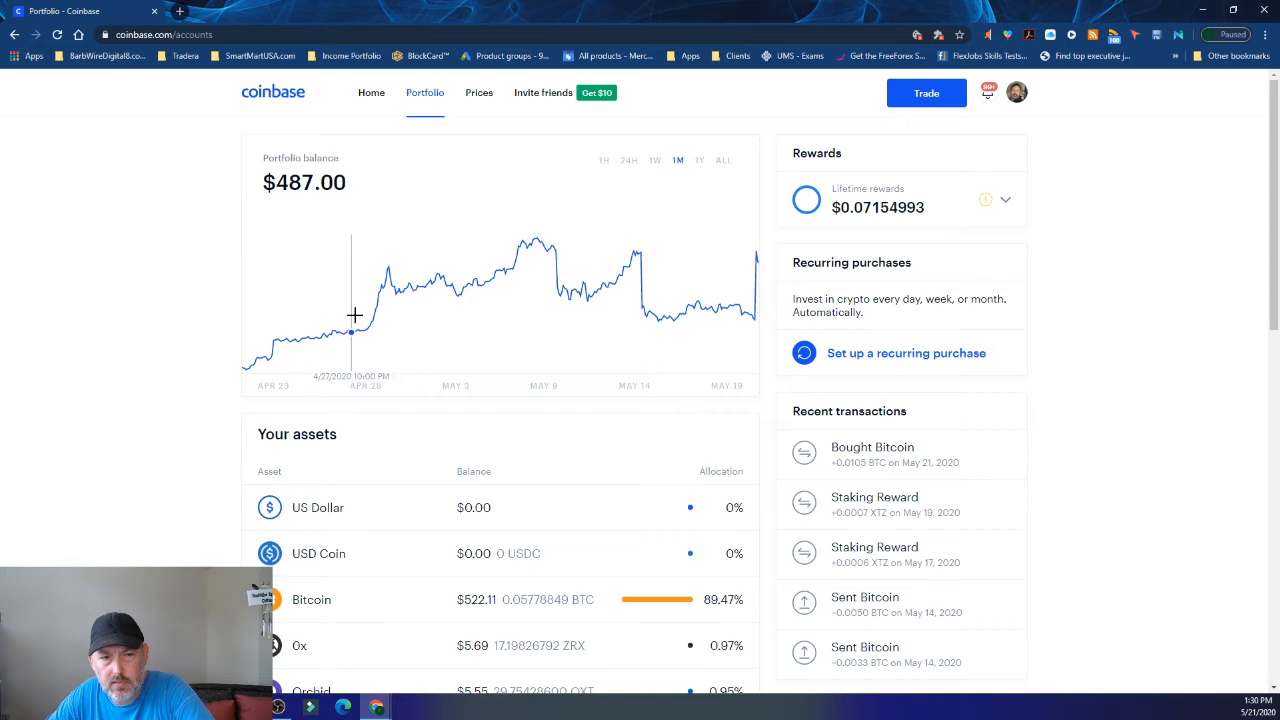
pyautogui.moveTo(533, 238)
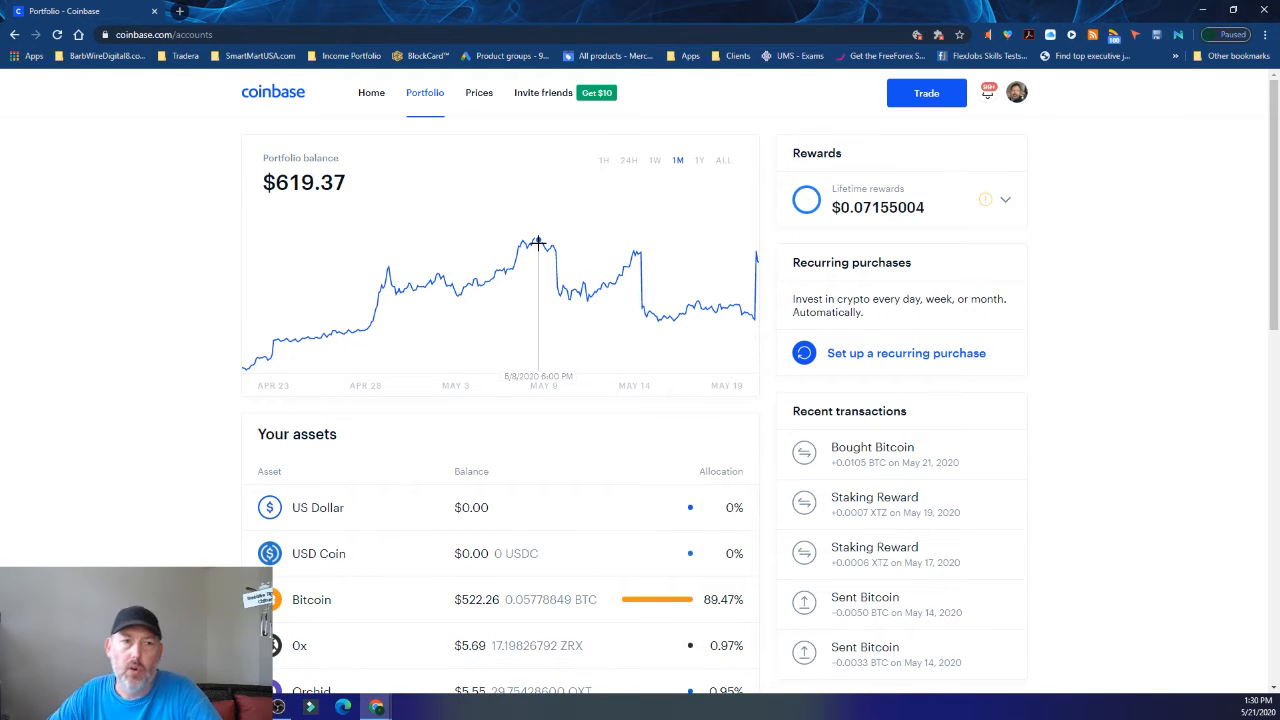
pyautogui.moveTo(700, 258)
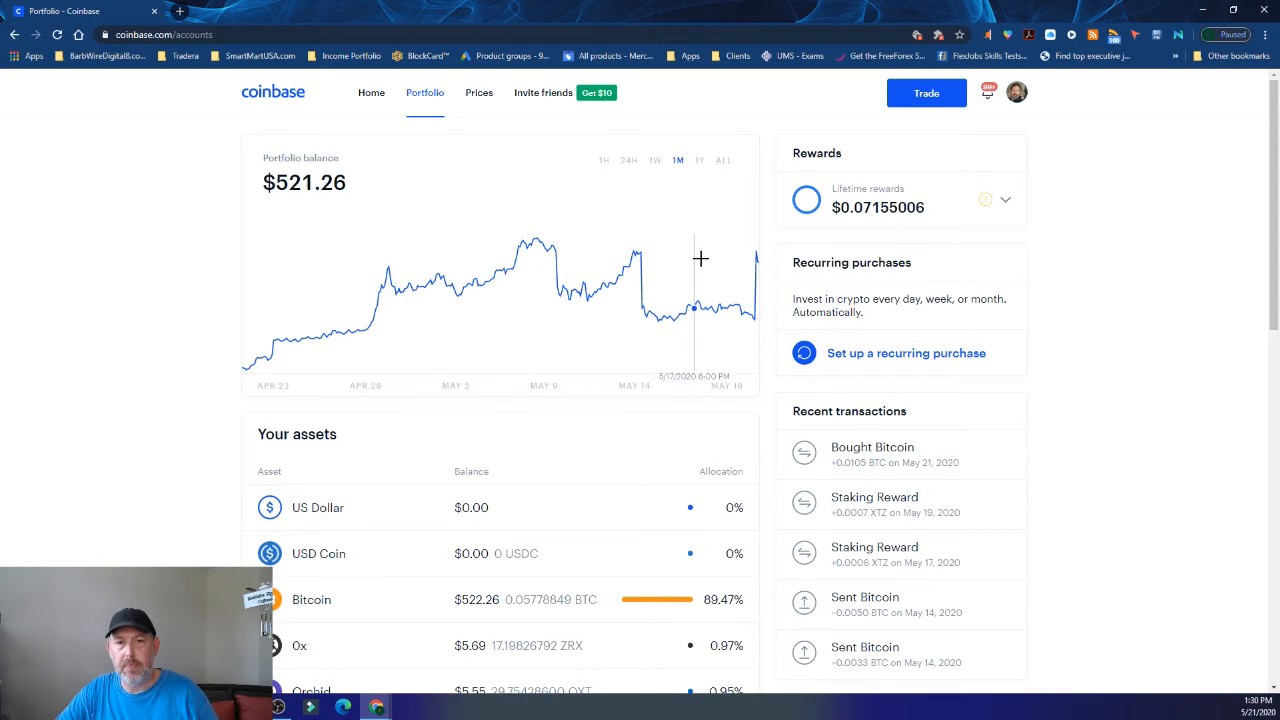
pyautogui.moveTo(754, 258)
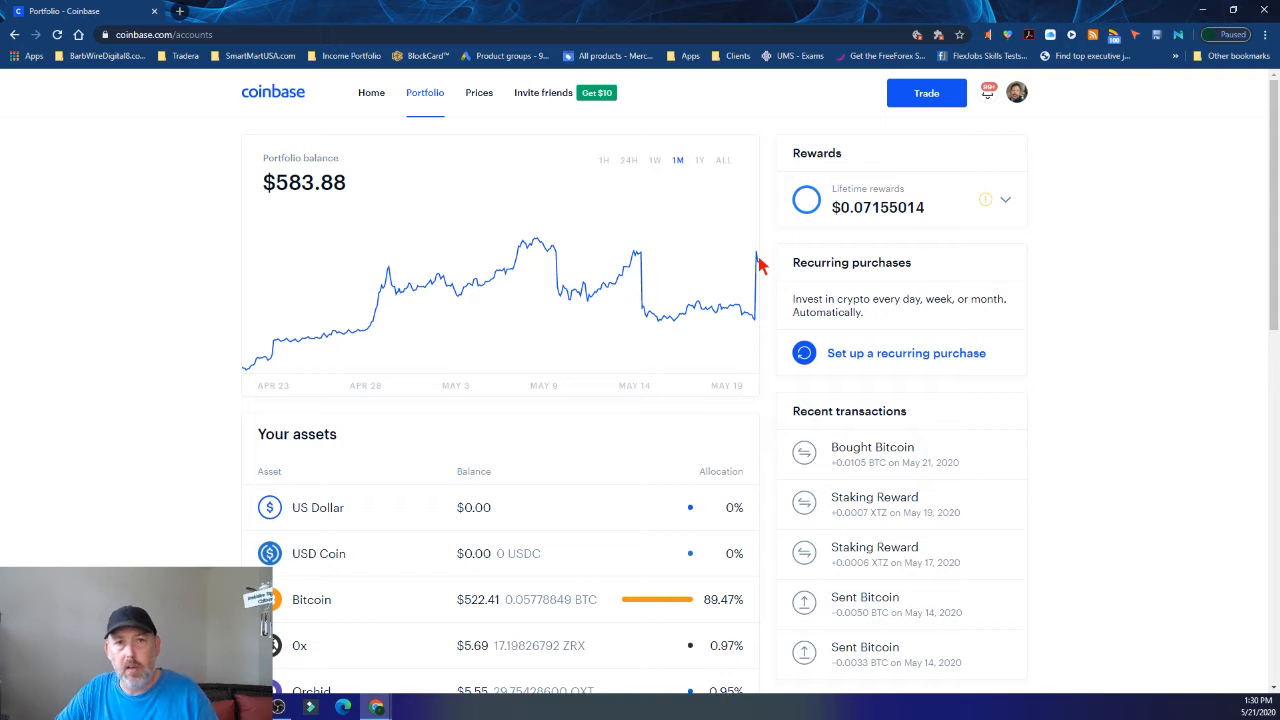
pyautogui.moveTo(757, 258)
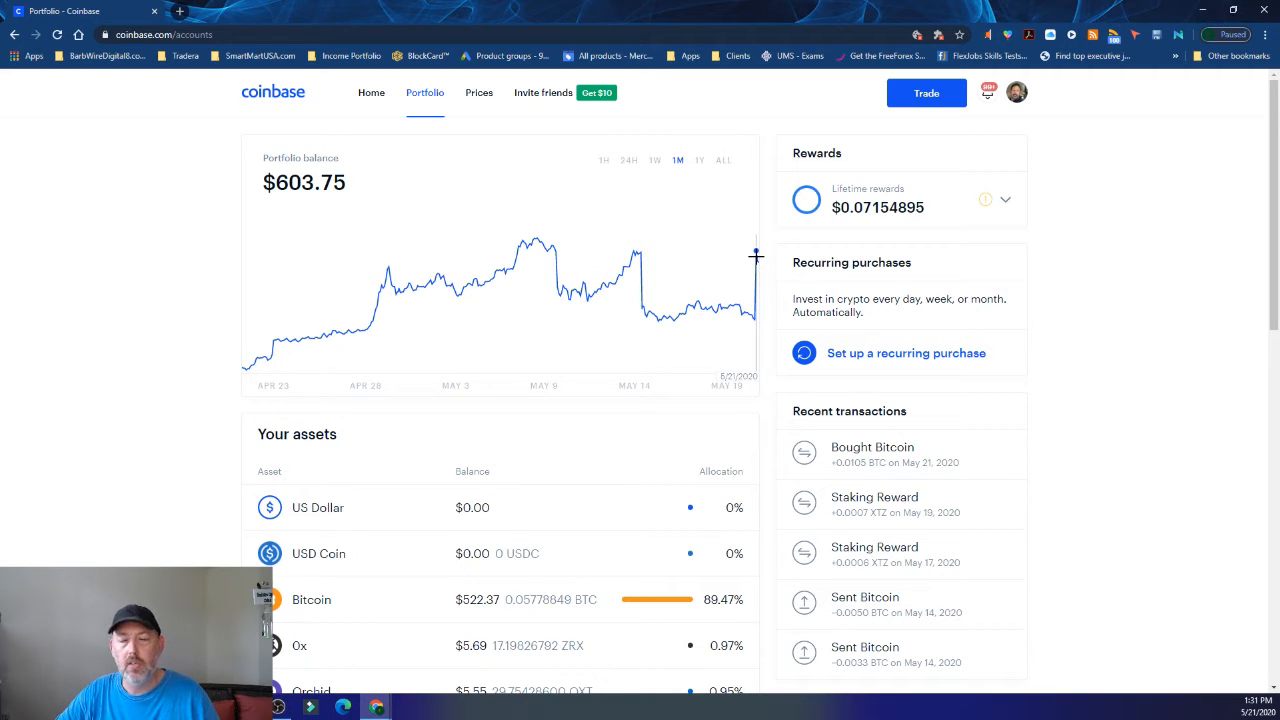
pyautogui.click(180, 11)
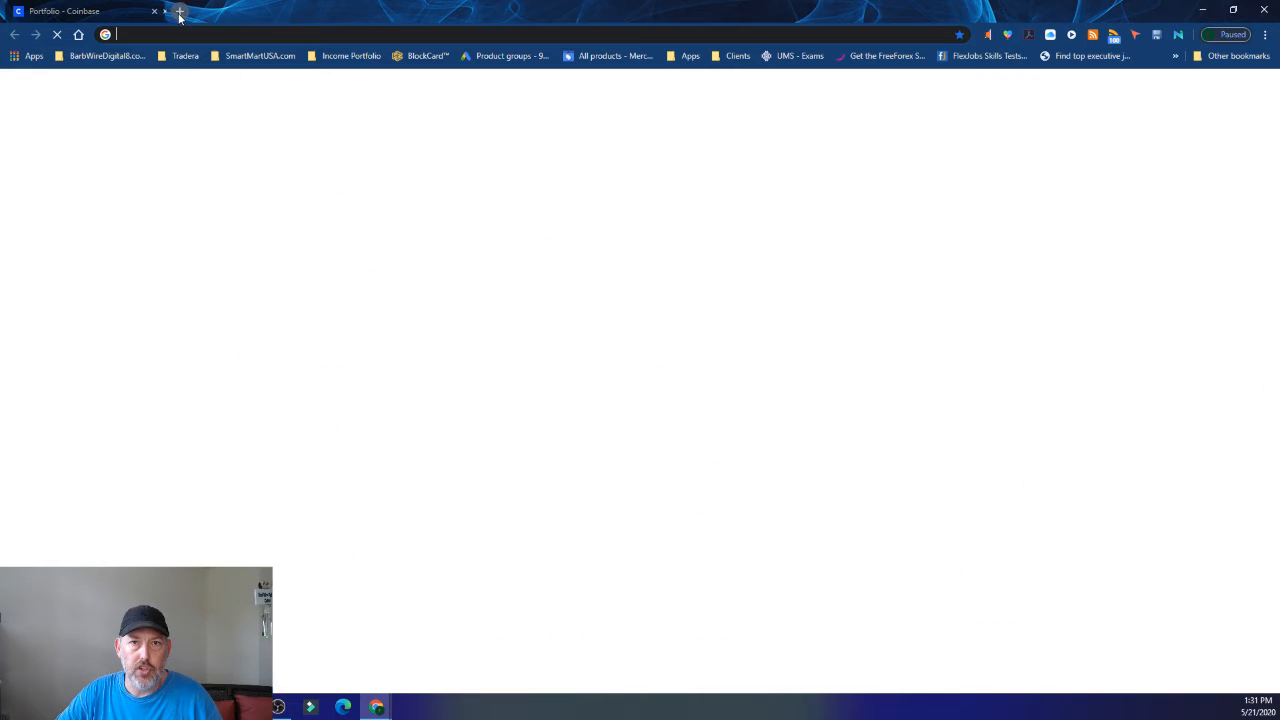
# Go to youtube.com and open YouTube Studio from the account menu, then Videos
pyautogui.click(180, 11)
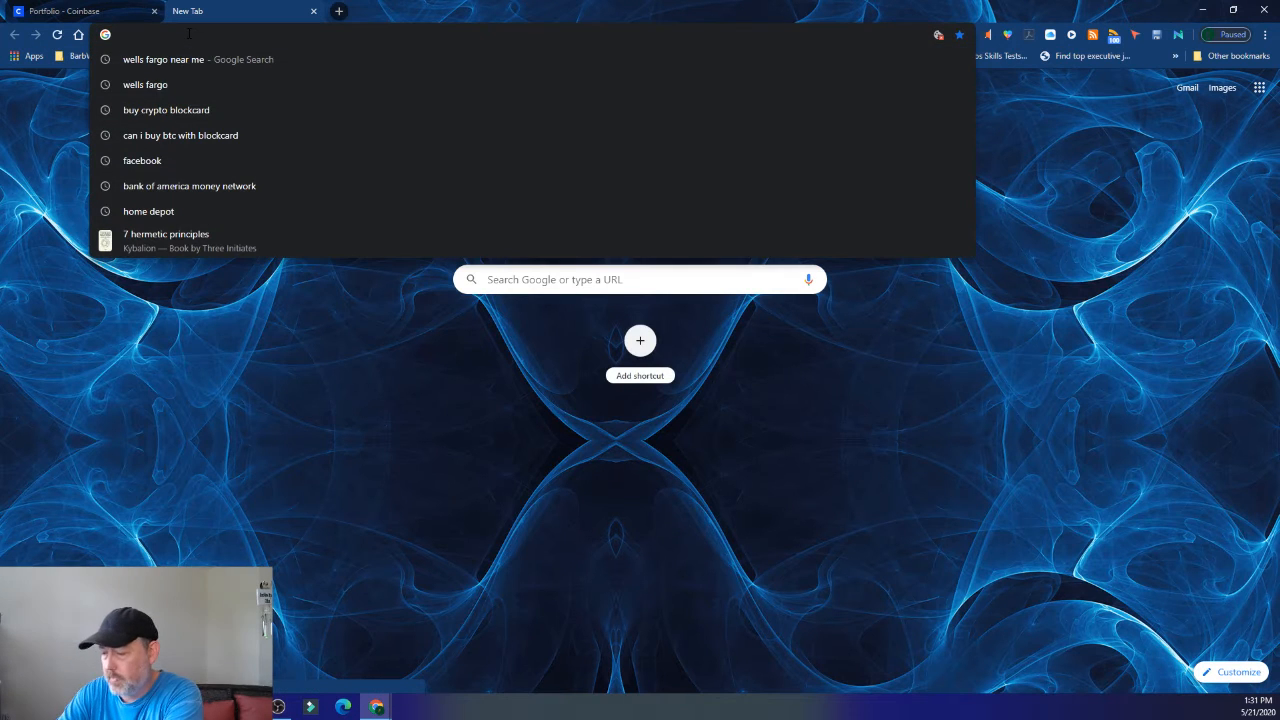
pyautogui.write('youtube.com')
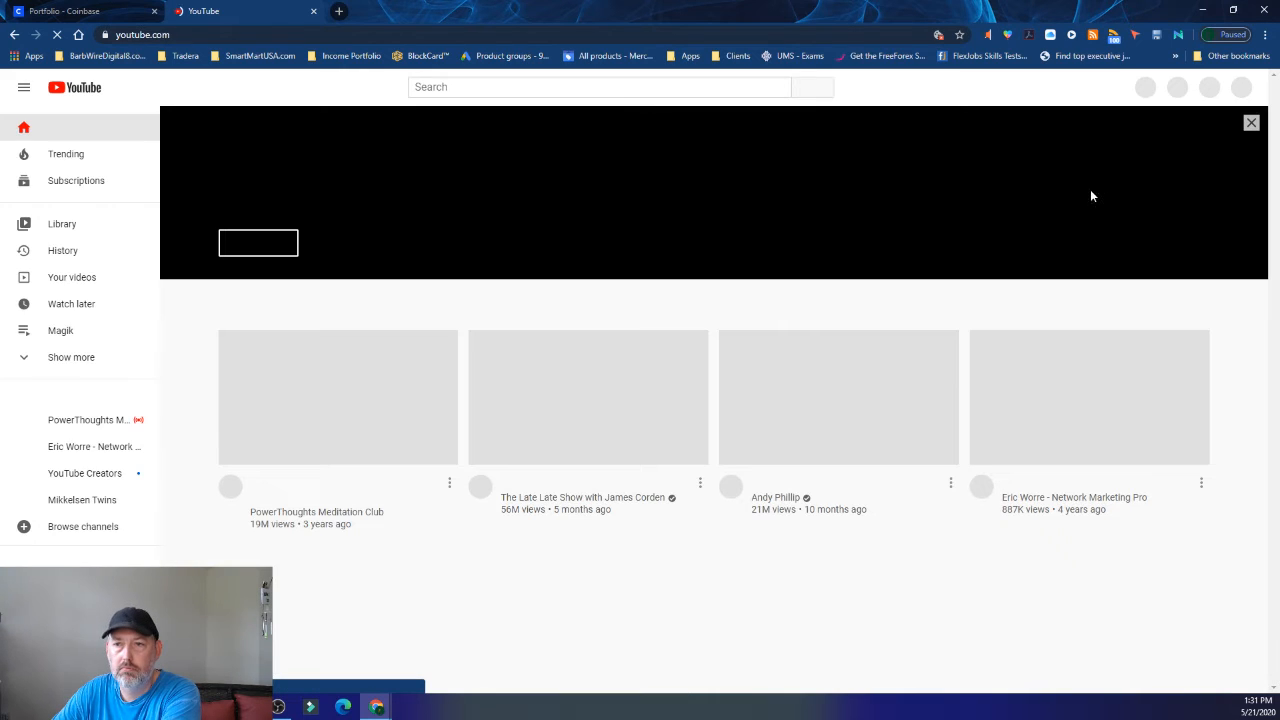
pyautogui.scroll(-3)
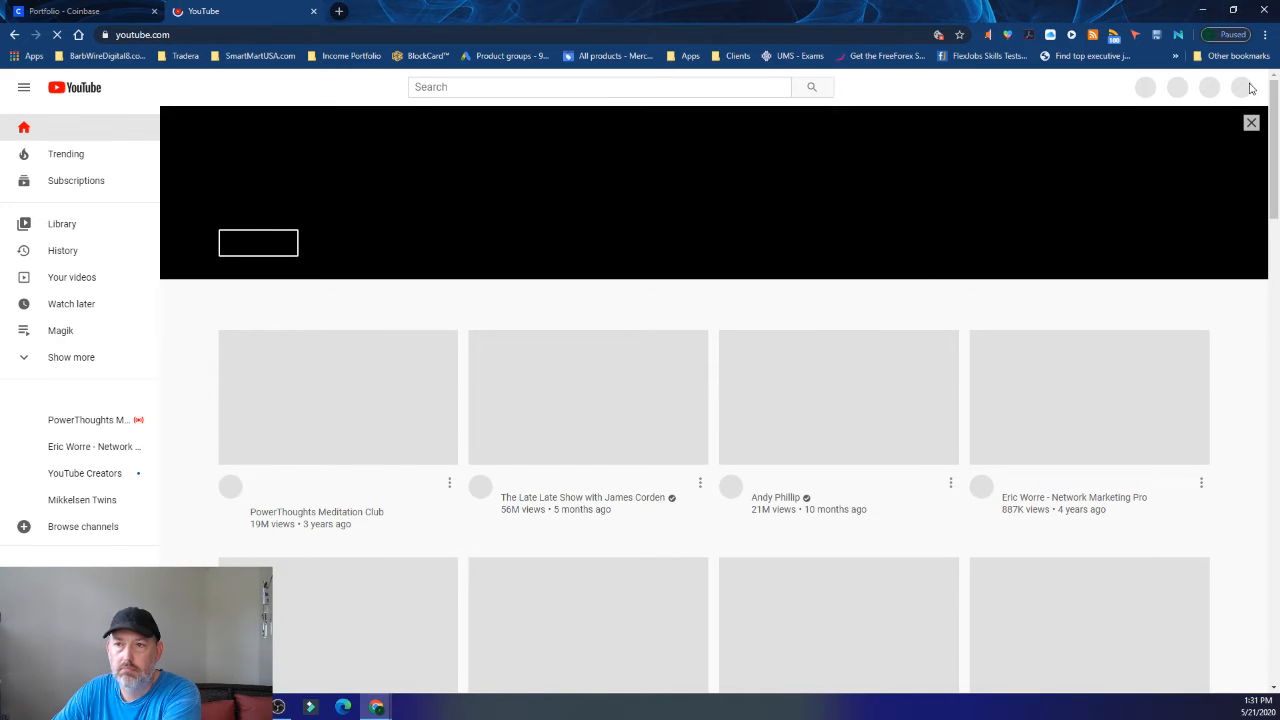
pyautogui.click(1242, 87)
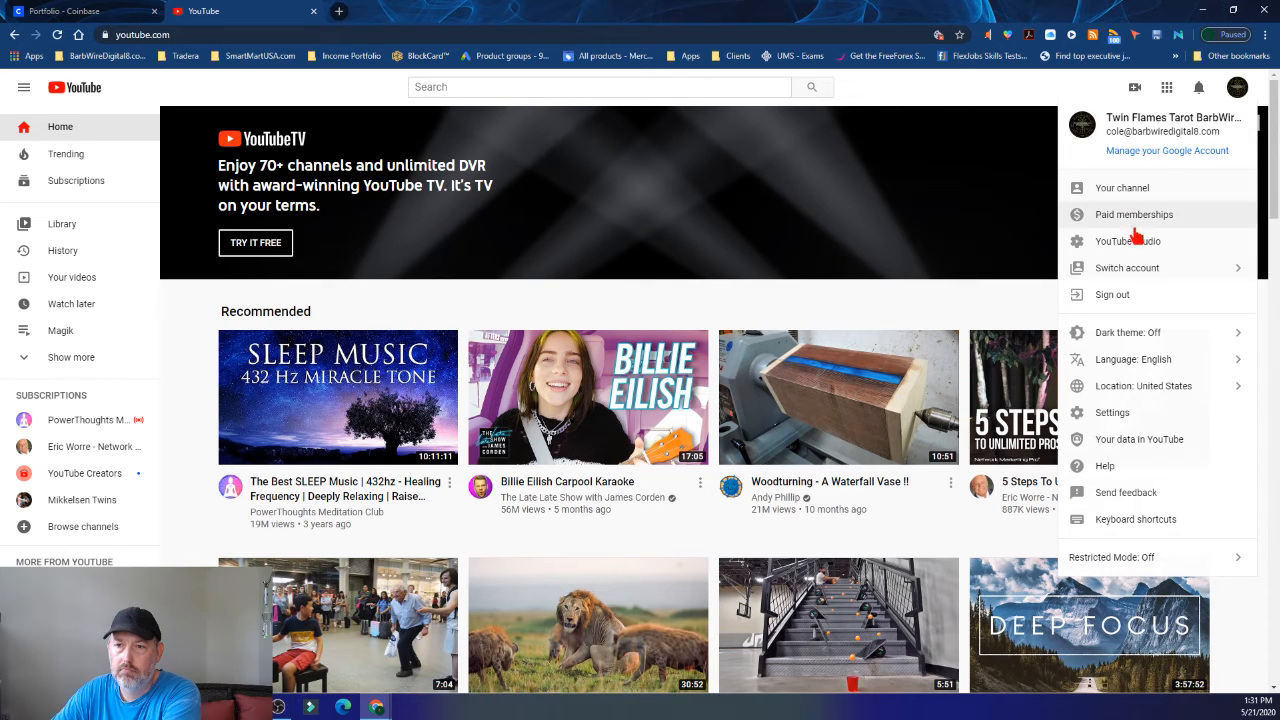
pyautogui.click(1127, 241)
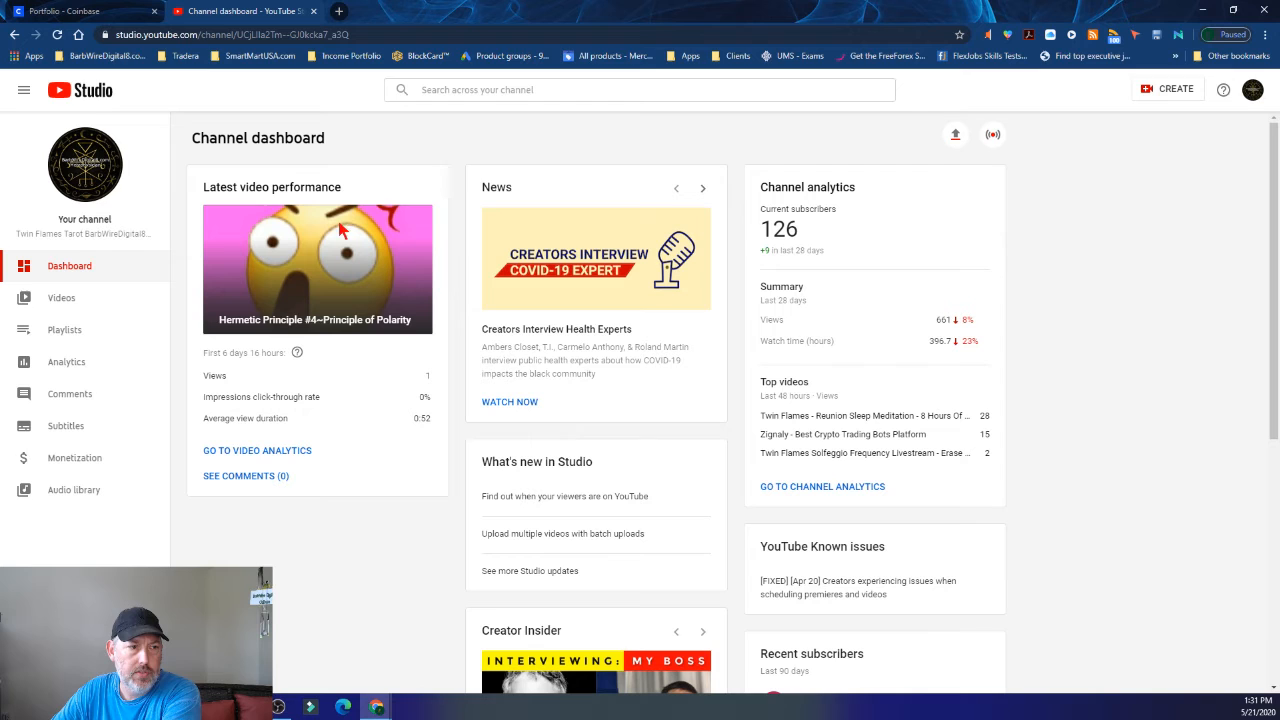
pyautogui.click(61, 298)
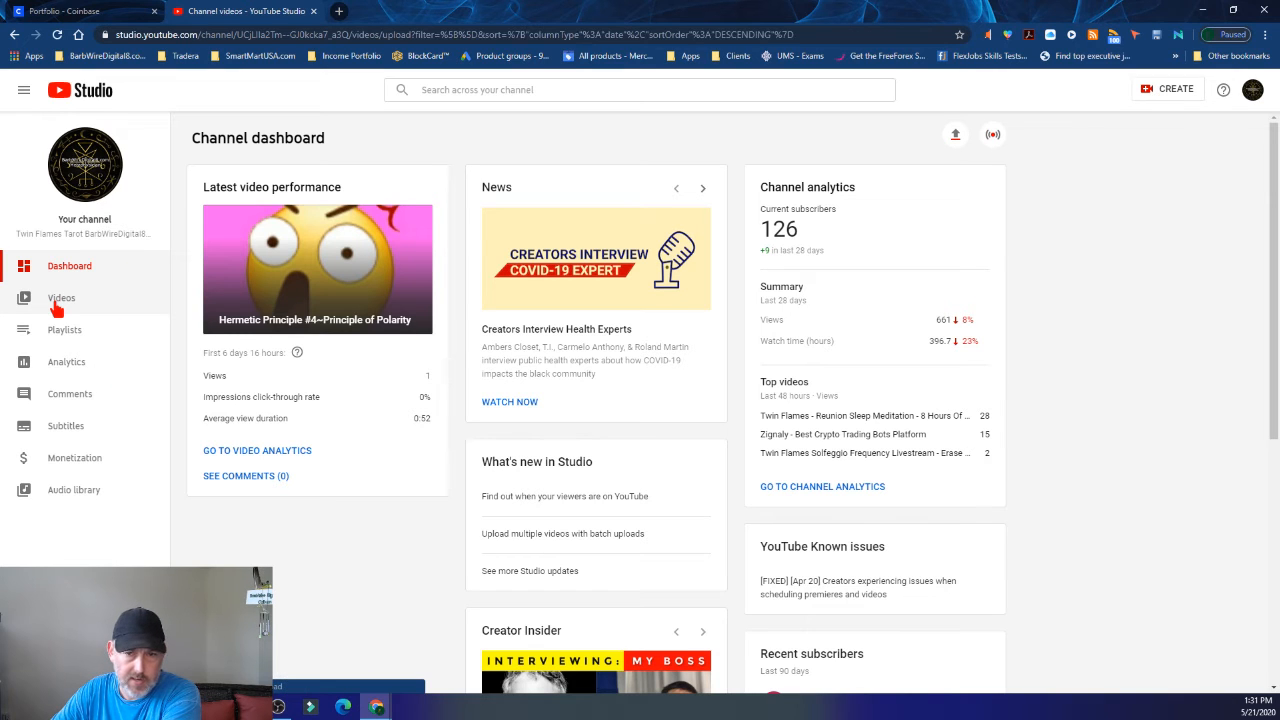
# Review the channel's uploaded videos, then switch to the Live streams list
pyautogui.click(61, 298)
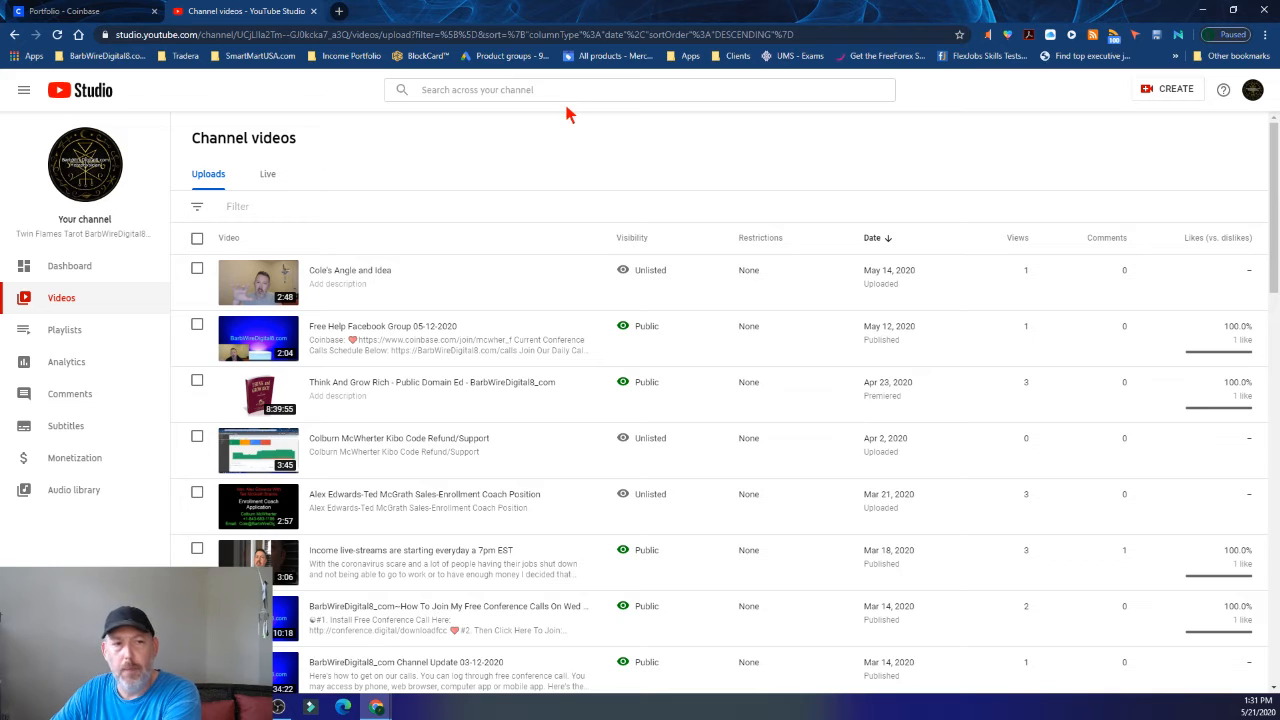
pyautogui.moveTo(476, 167)
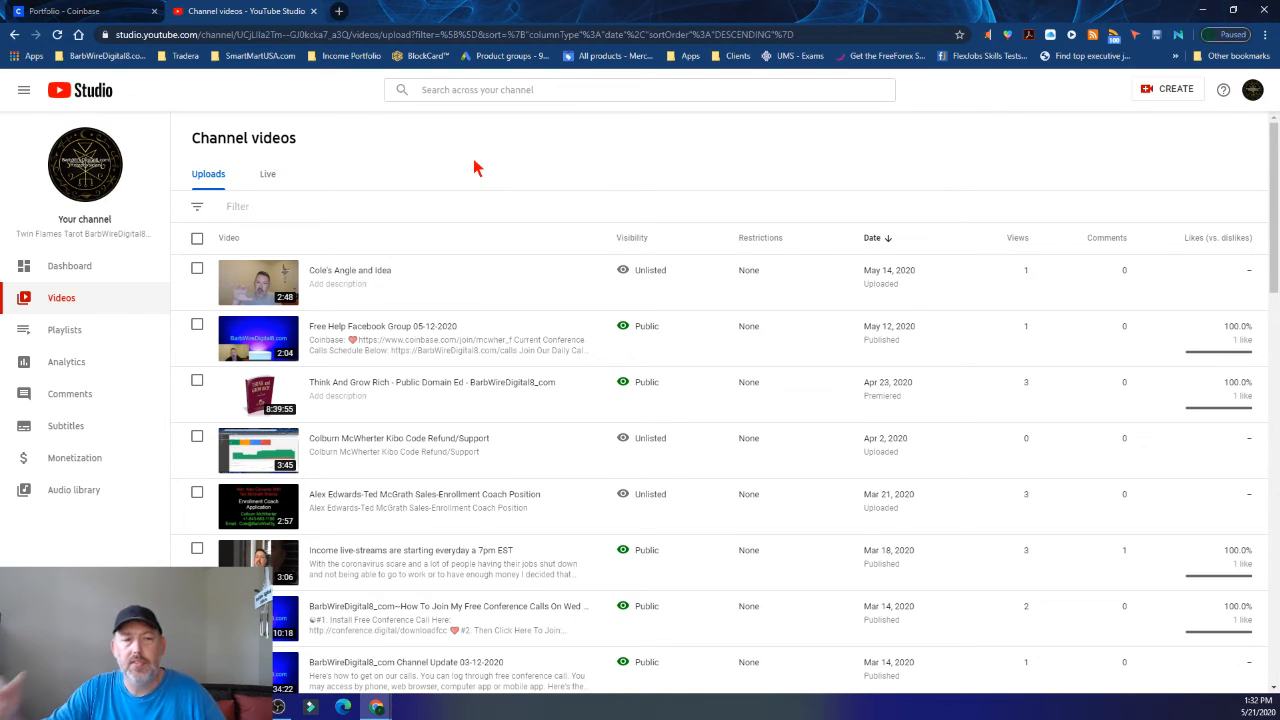
pyautogui.click(267, 173)
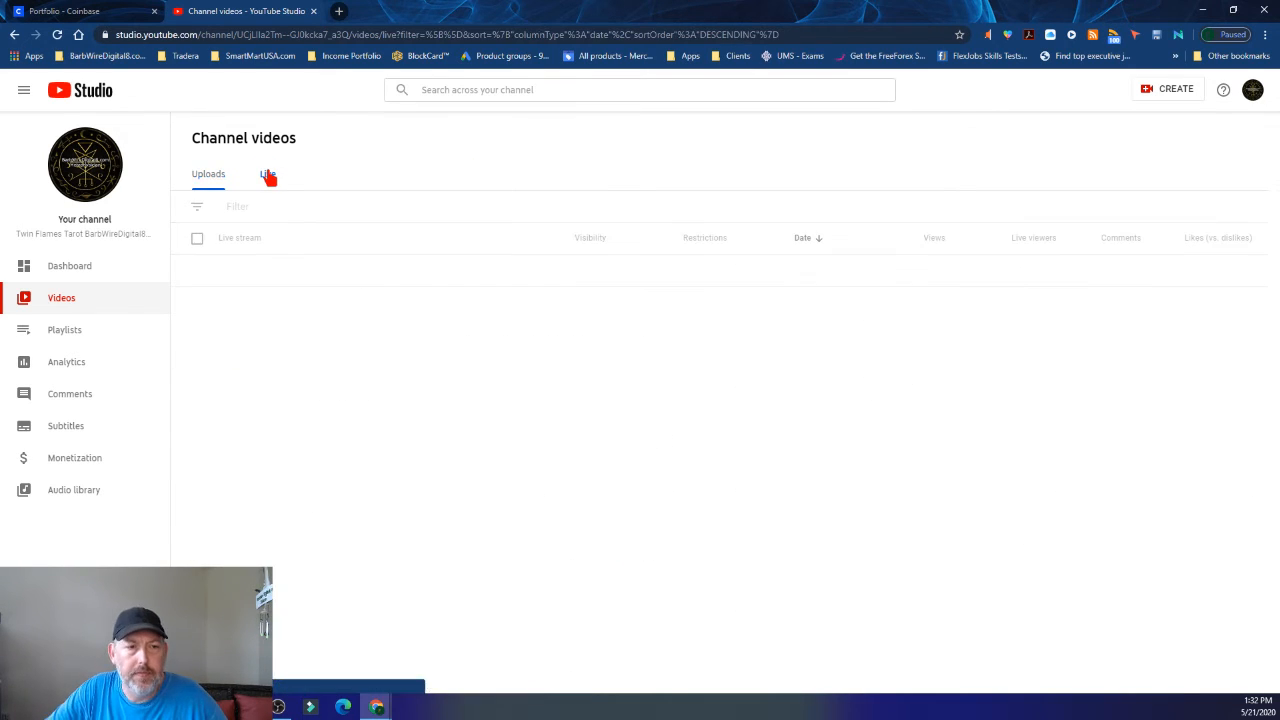
# List the channel's live replays and copy the May 11, 2020 stream's shareable link
pyautogui.click(267, 174)
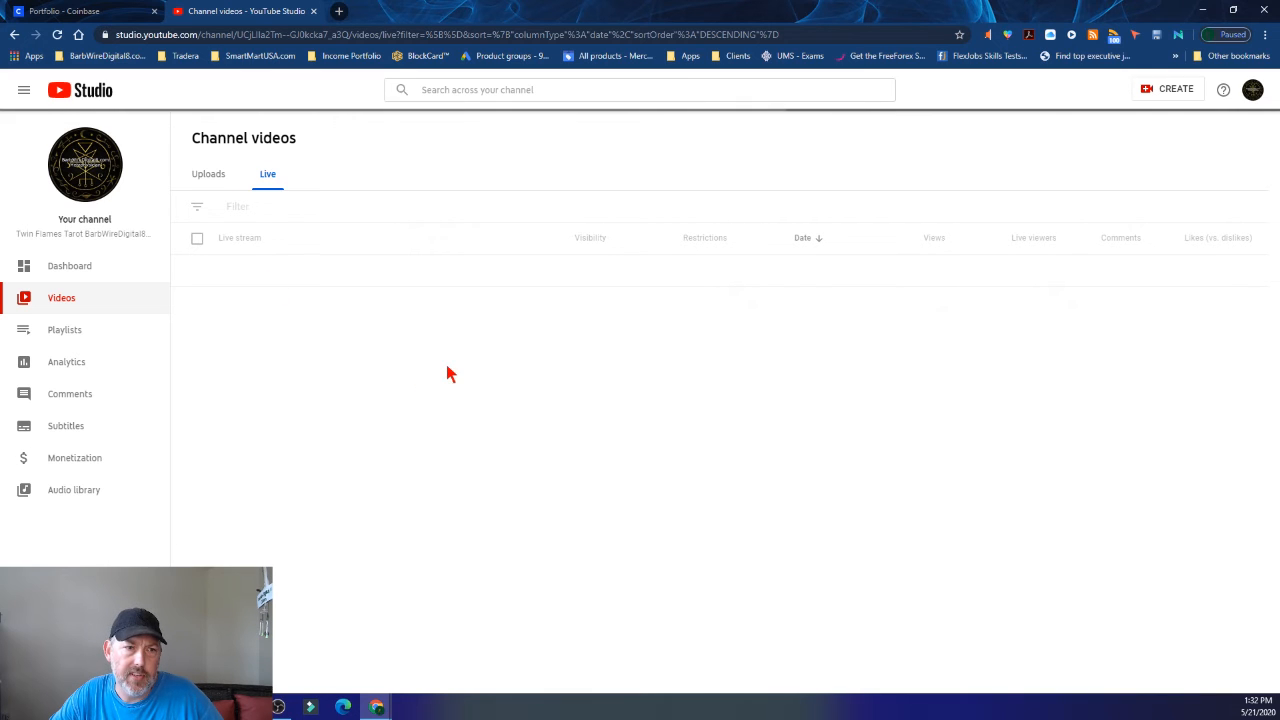
pyautogui.moveTo(347, 225)
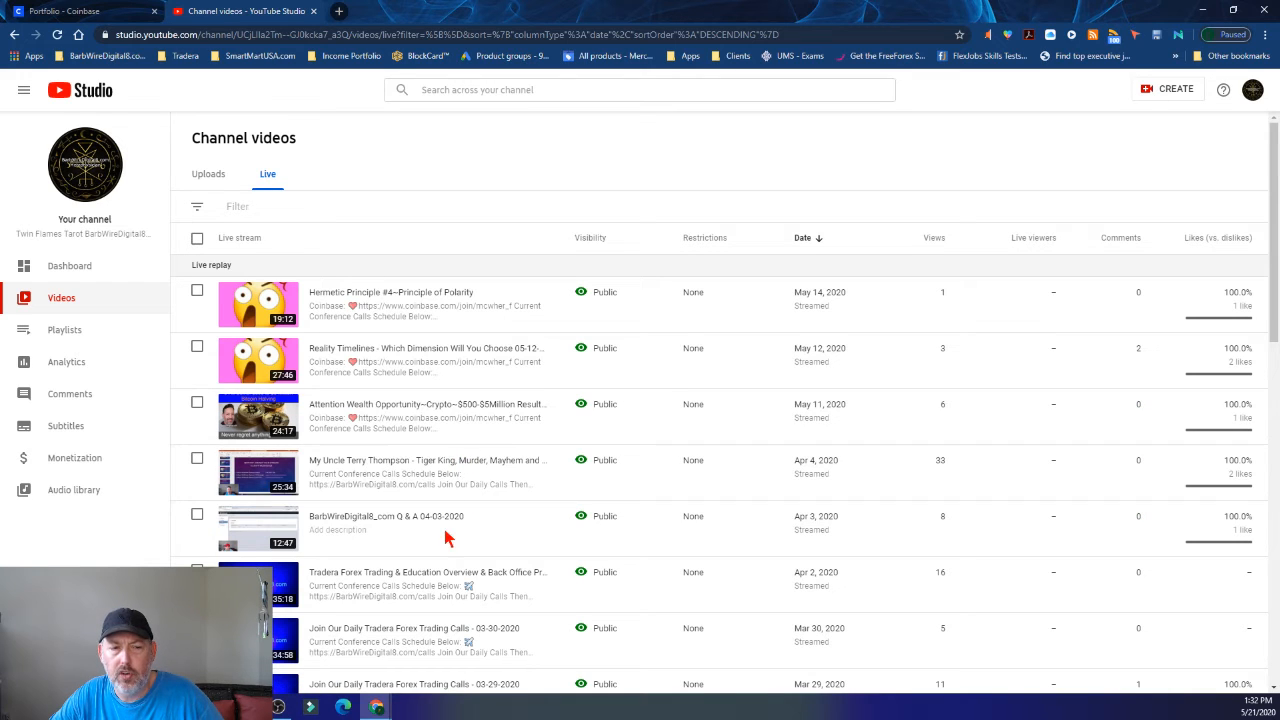
pyautogui.moveTo(505, 410)
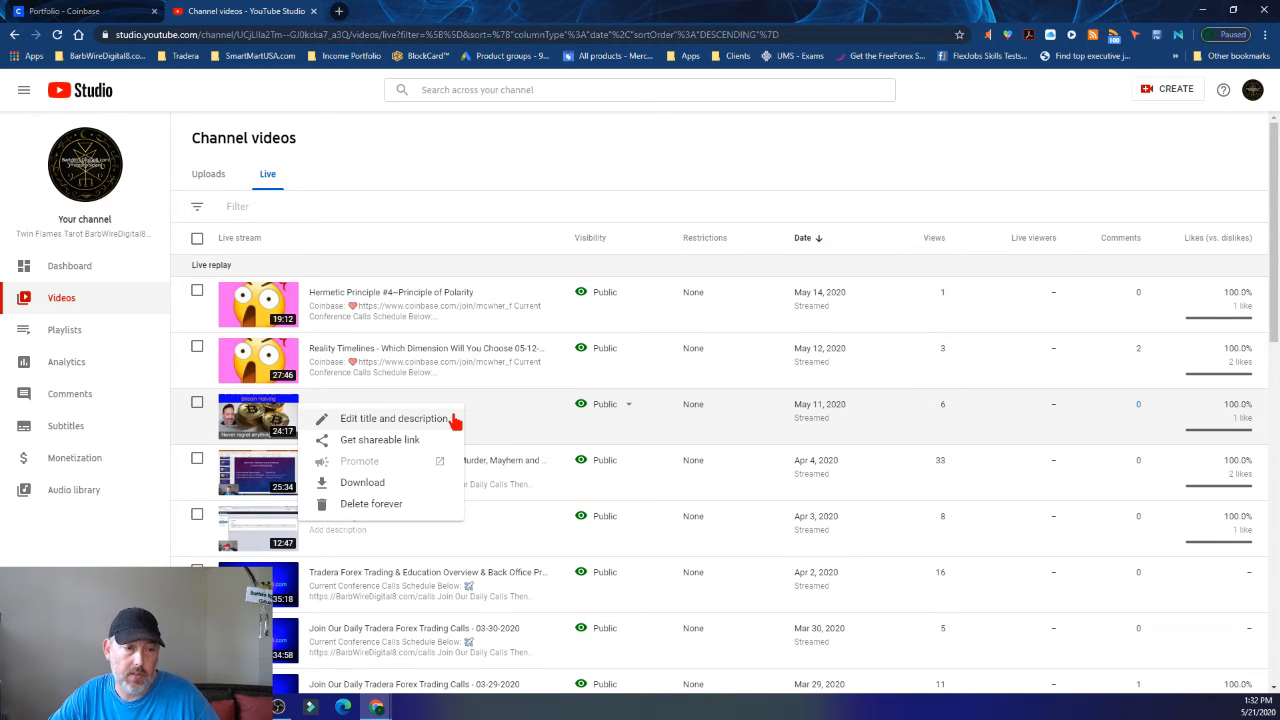
pyautogui.click(380, 440)
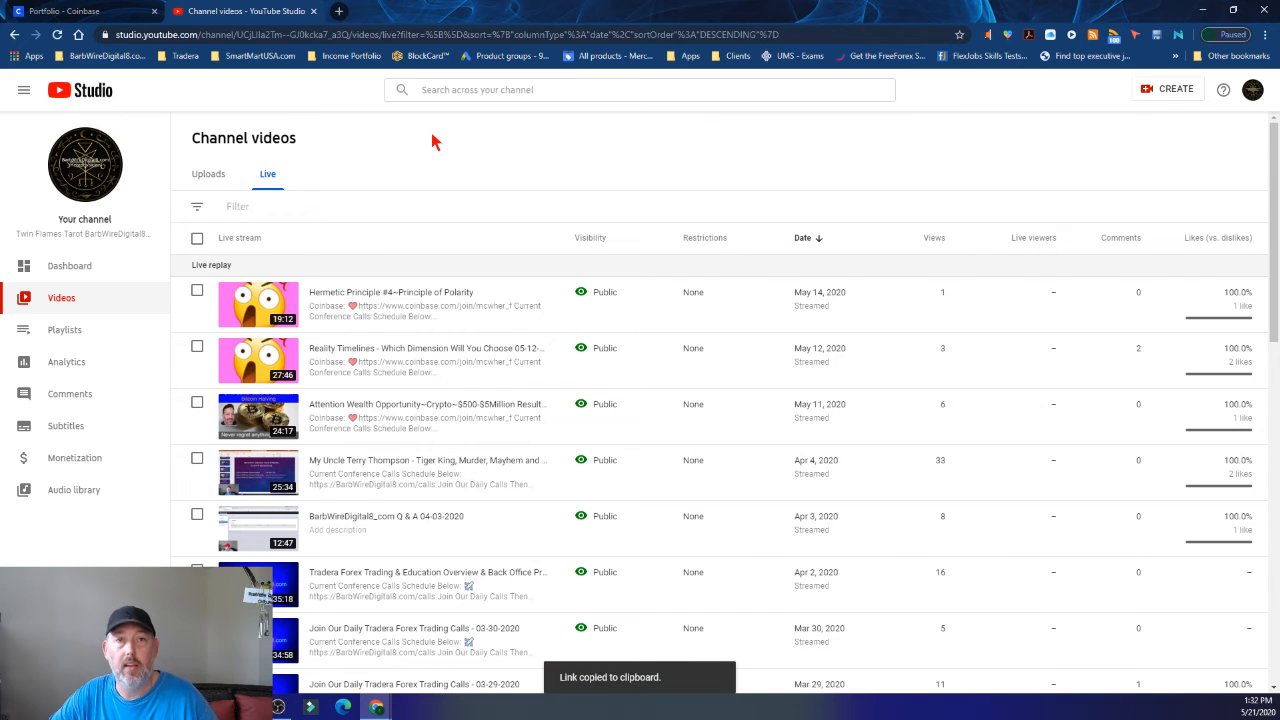
pyautogui.moveTo(437, 166)
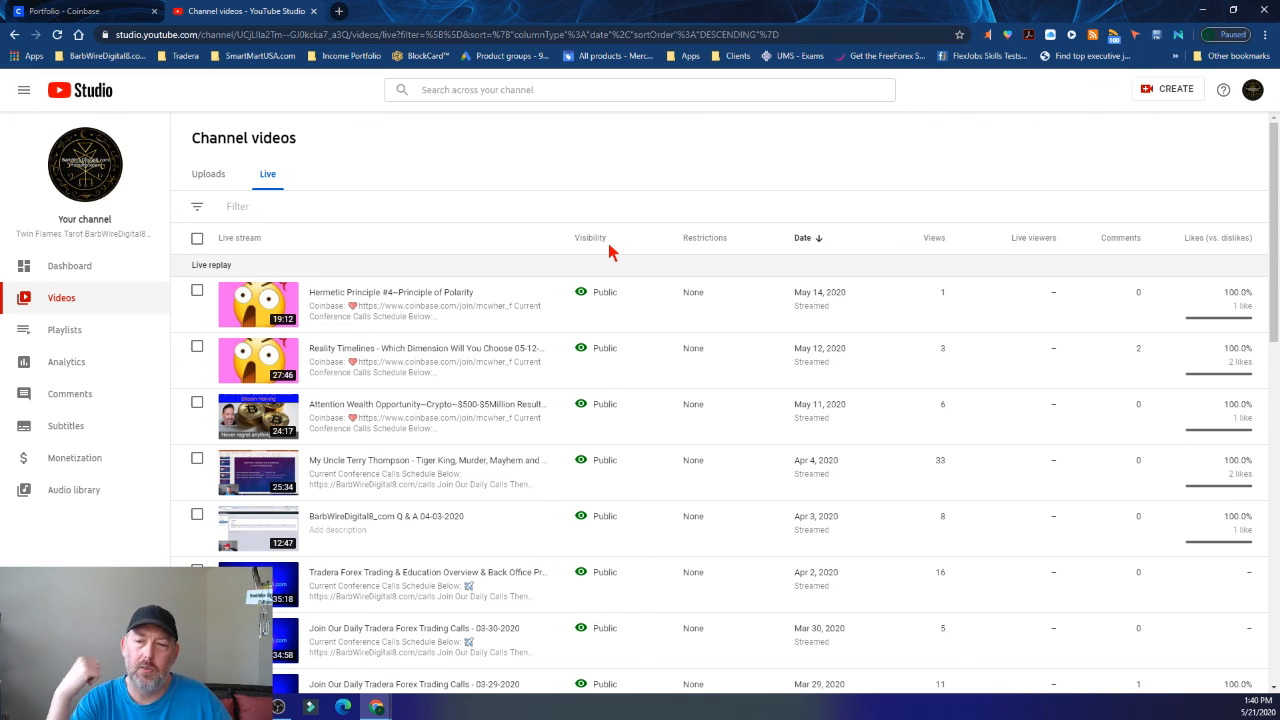
pyautogui.moveTo(590, 237)
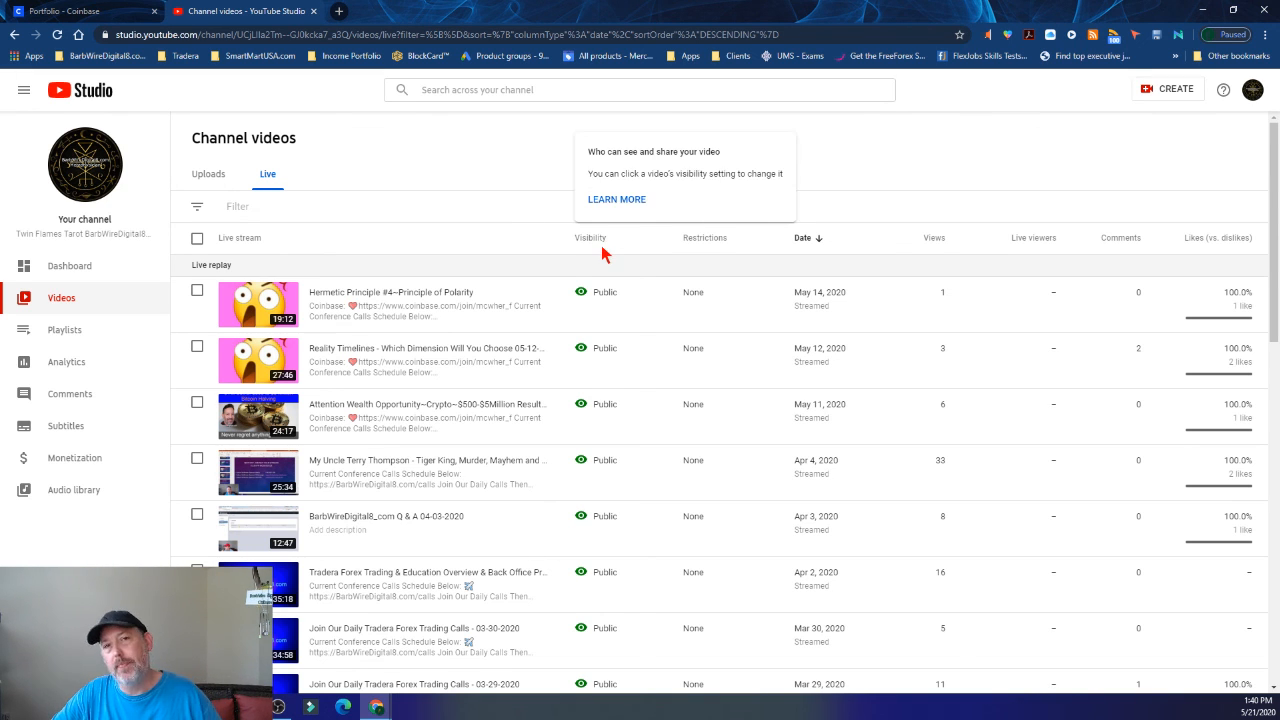